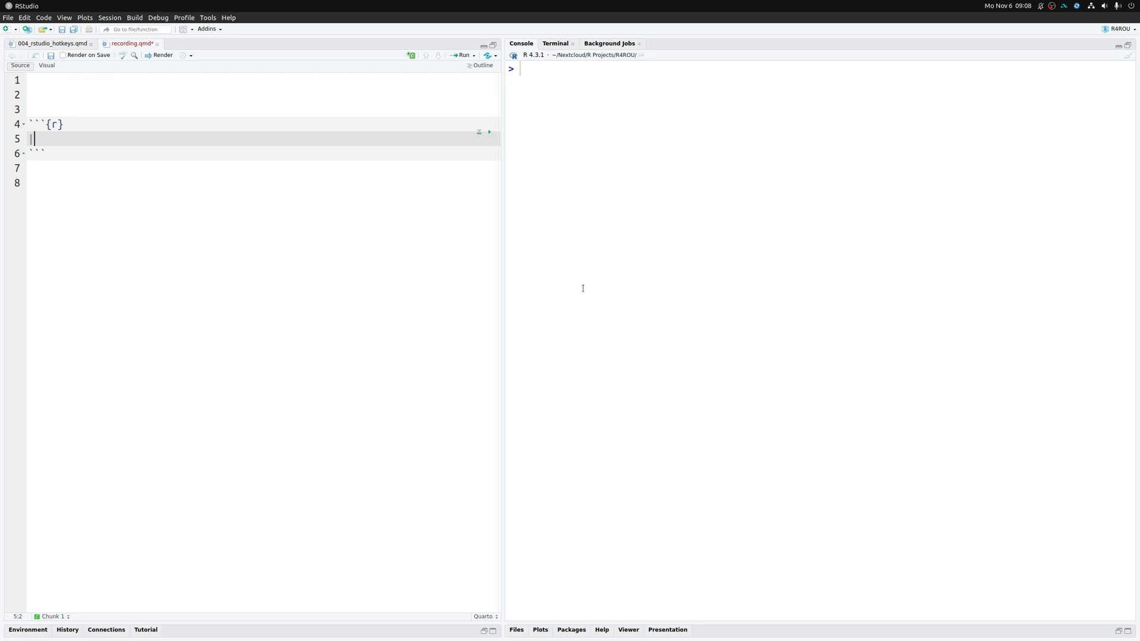
# Try inserting native |> pipes and a %>% pipe in the R chunk
pyautogui.write('|>')
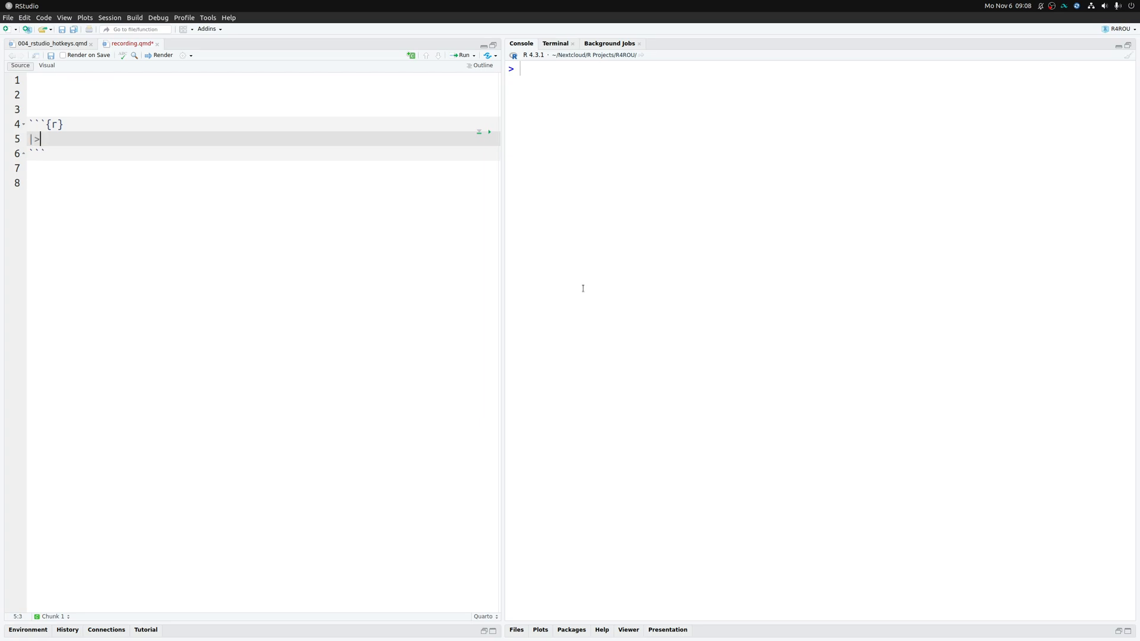
pyautogui.press('Right')
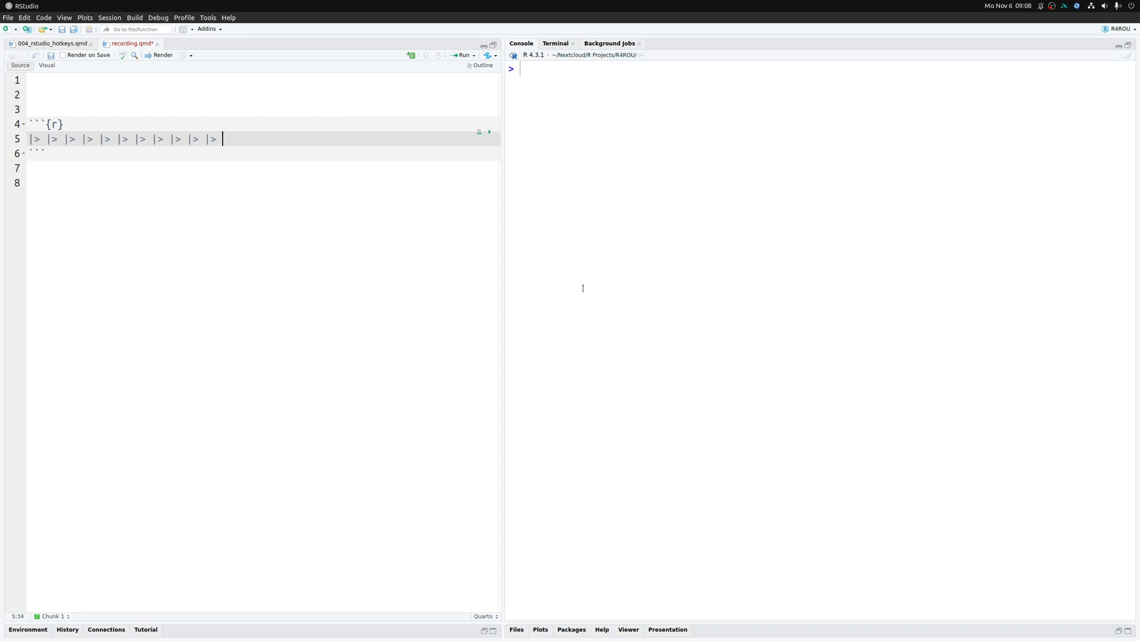
pyautogui.write('|>')
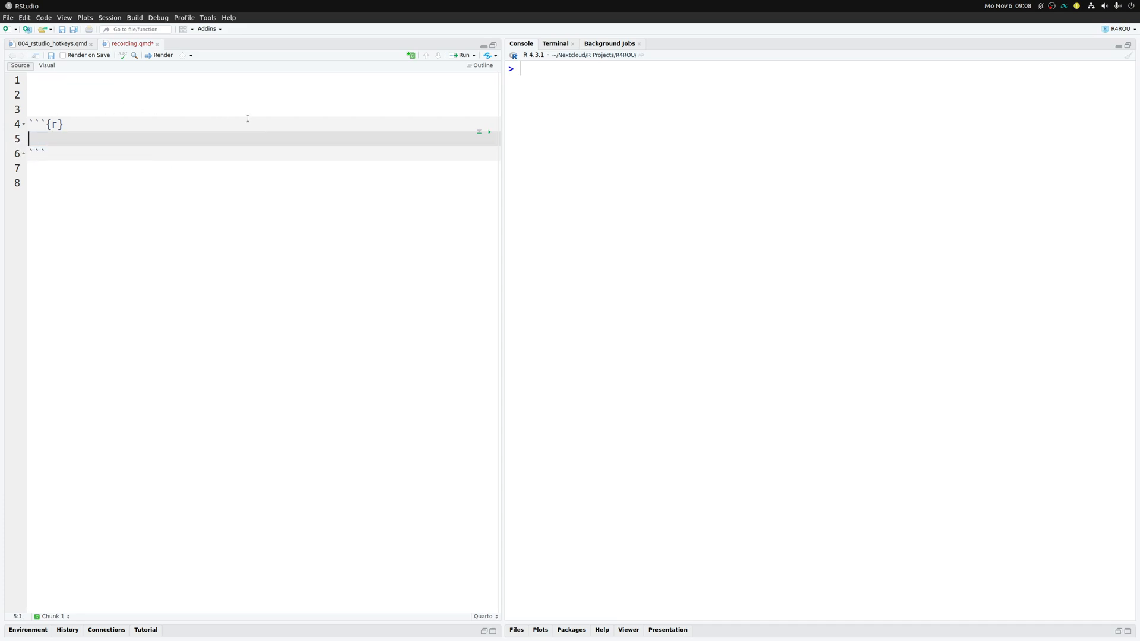
pyautogui.write('%>%')
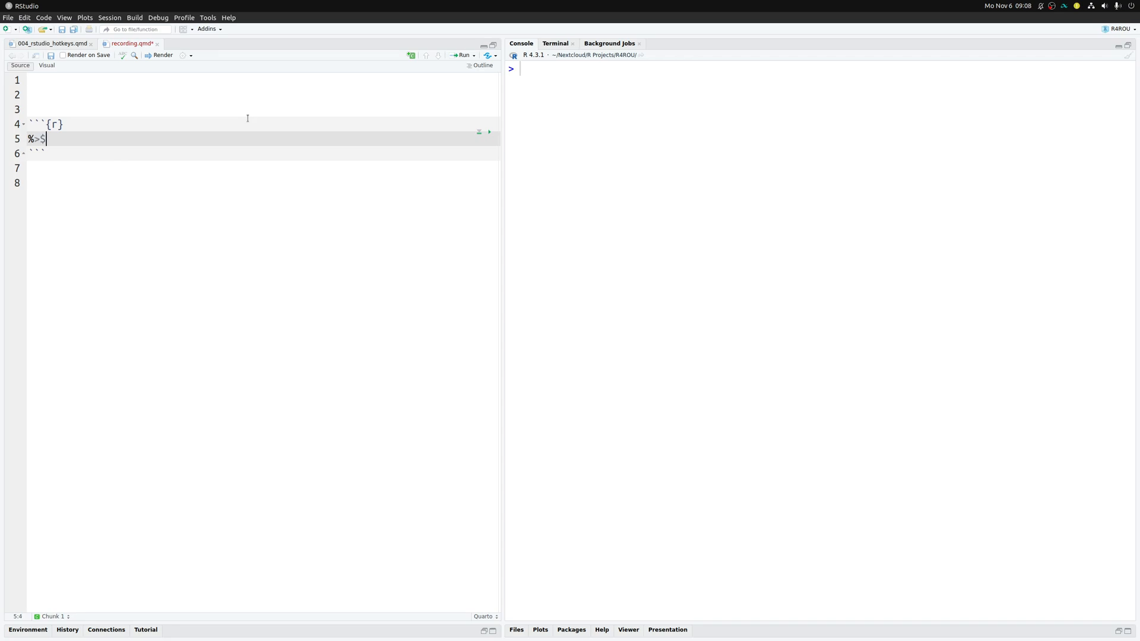
pyautogui.write('%')
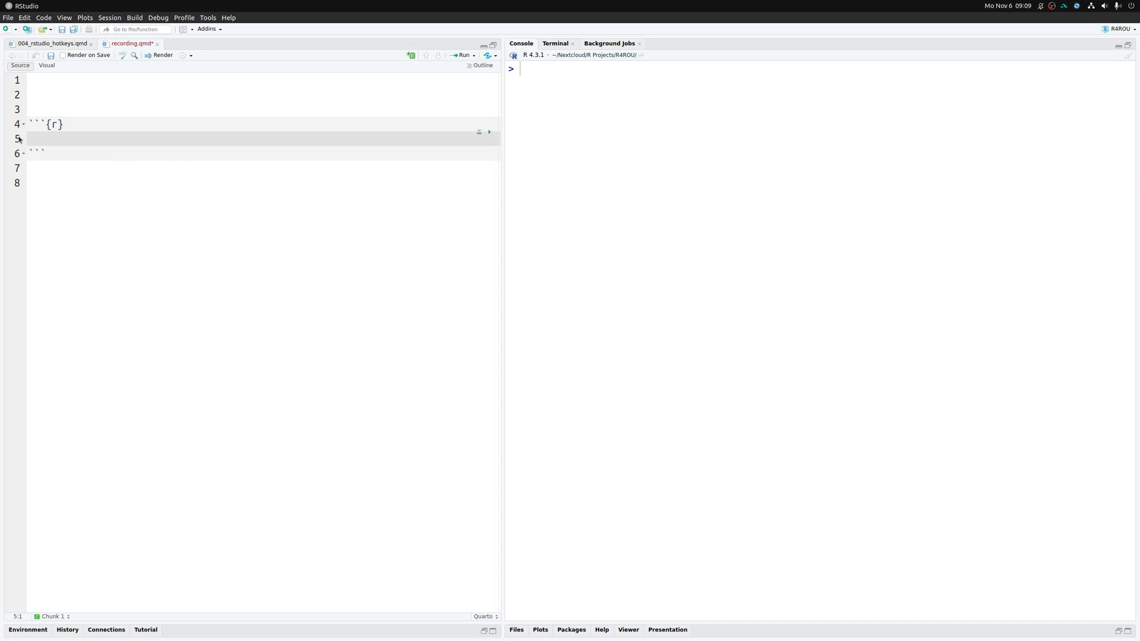
pyautogui.click(71, 139)
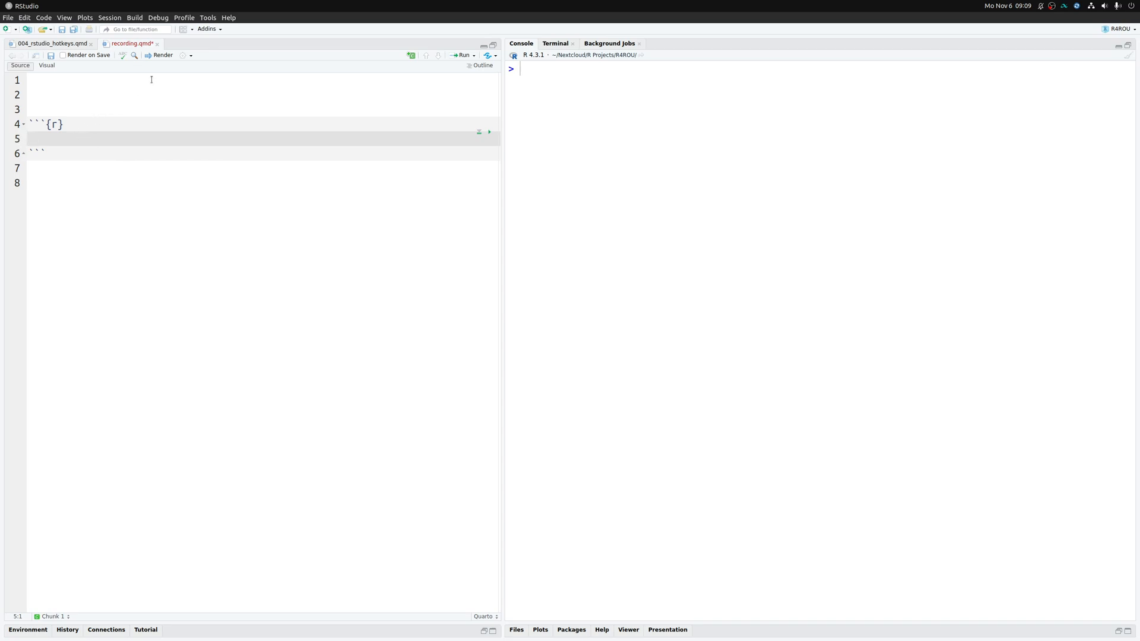
# Uncheck 'Use native pipe operator, |>' under Global Options > Code and apply
pyautogui.click(207, 17)
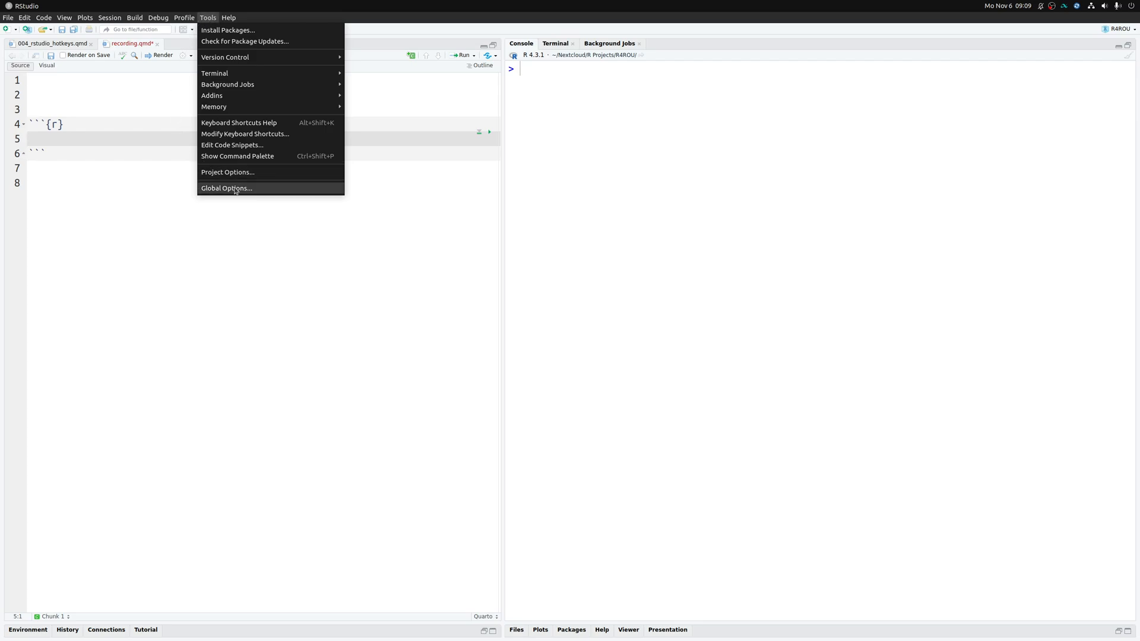
pyautogui.click(227, 188)
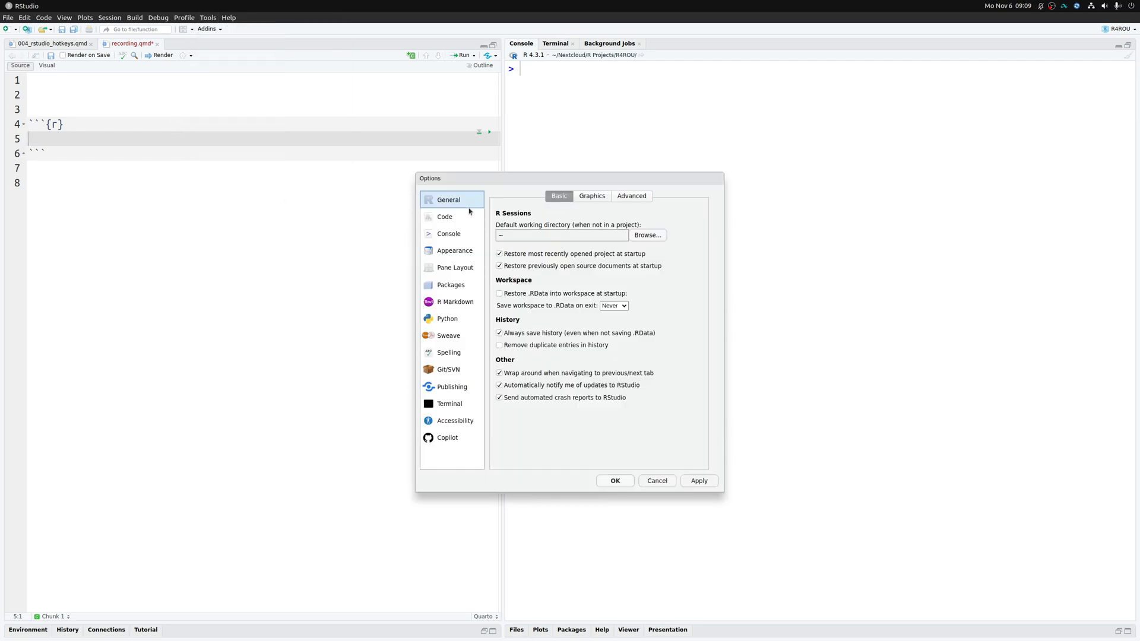
pyautogui.click(444, 216)
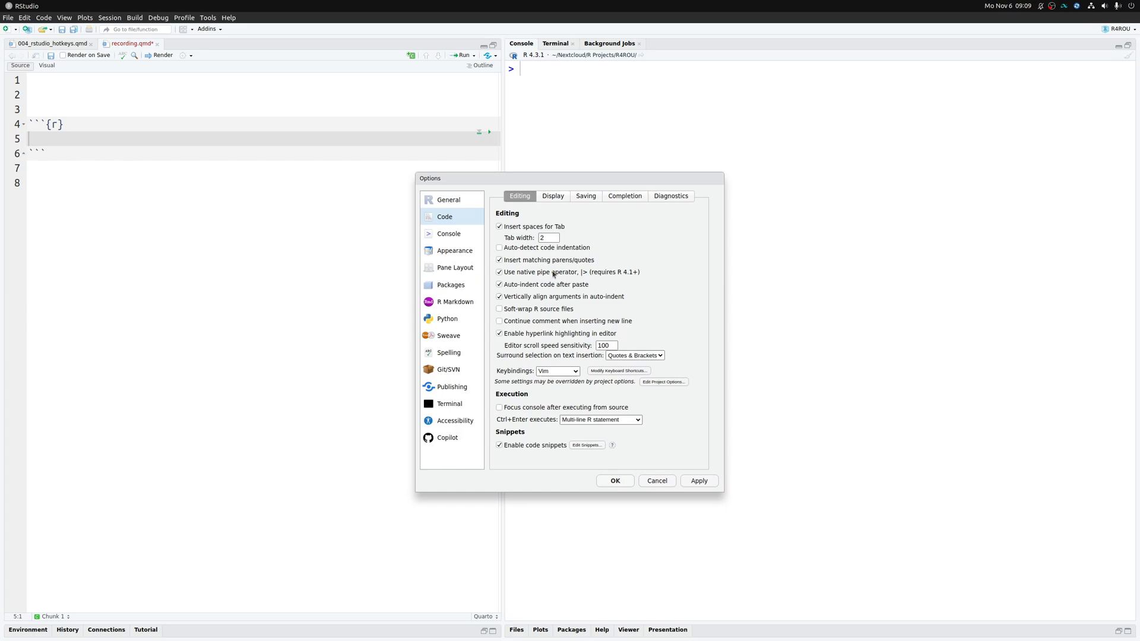
pyautogui.moveTo(609, 275)
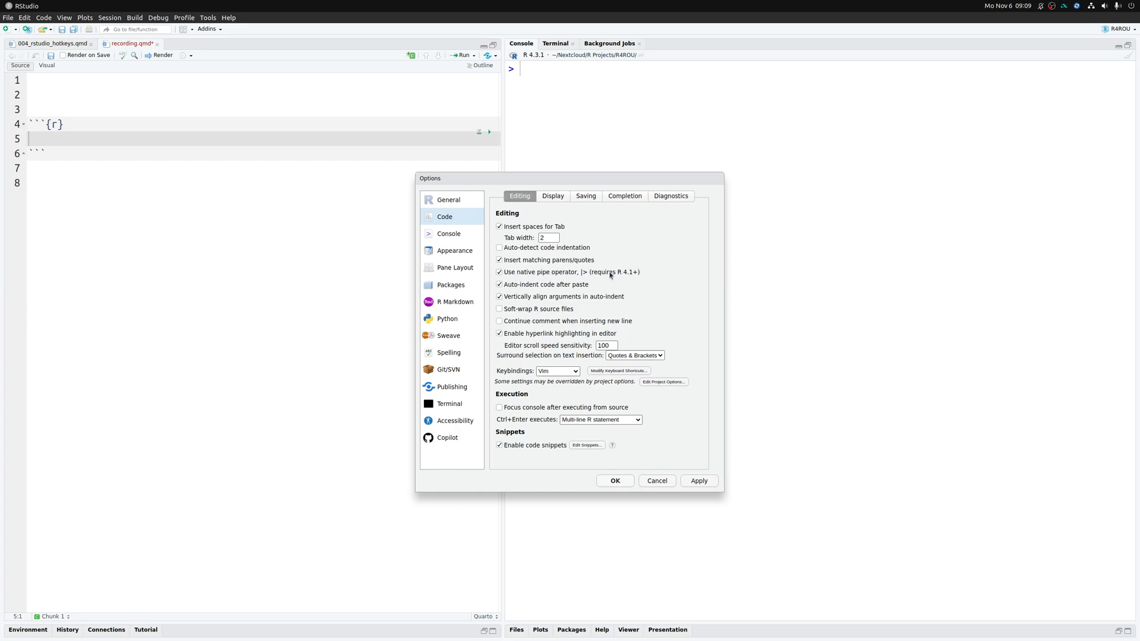
pyautogui.click(499, 272)
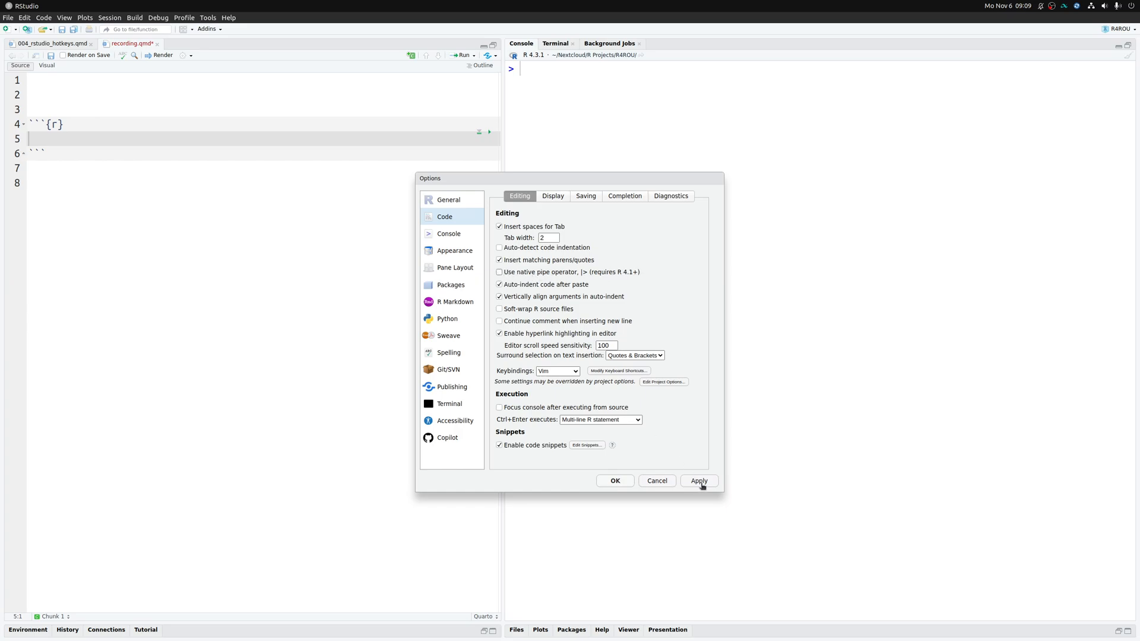
pyautogui.click(614, 480)
pyautogui.write('%>% %>% %>% %>% %>% %>% %>% %>%')
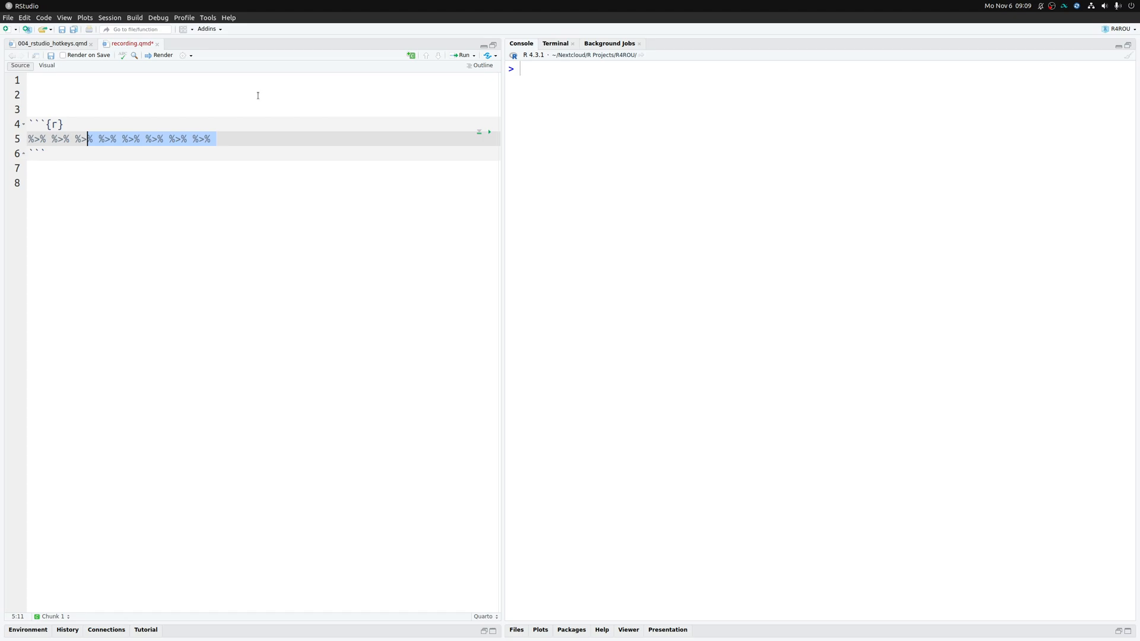
pyautogui.click(228, 17)
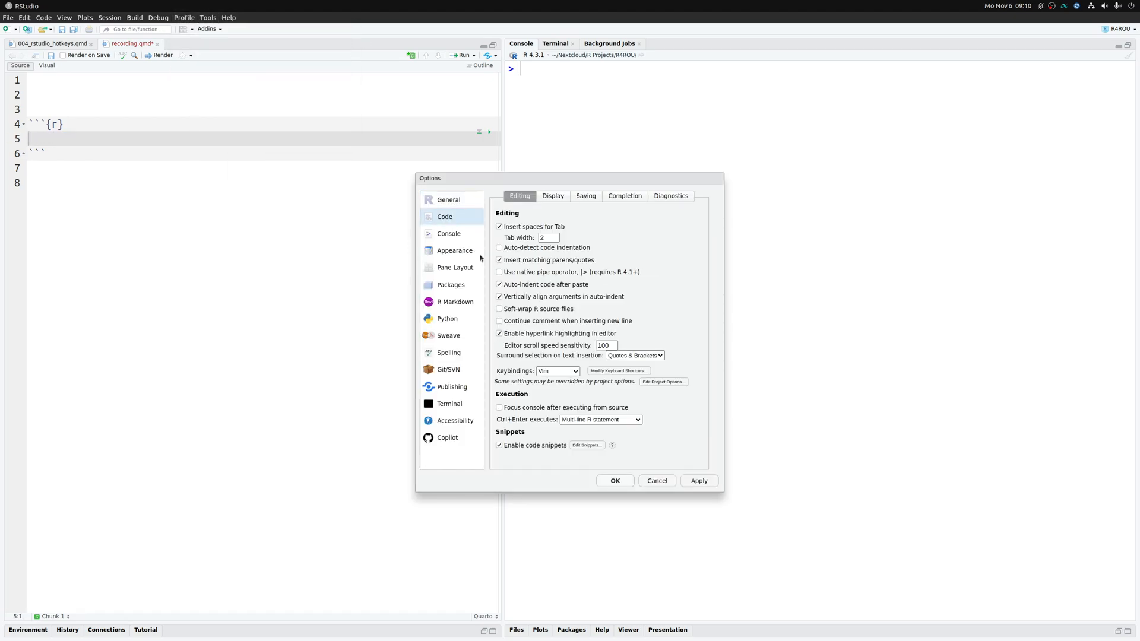
# Switch the Options dialog to the General settings page
pyautogui.click(449, 200)
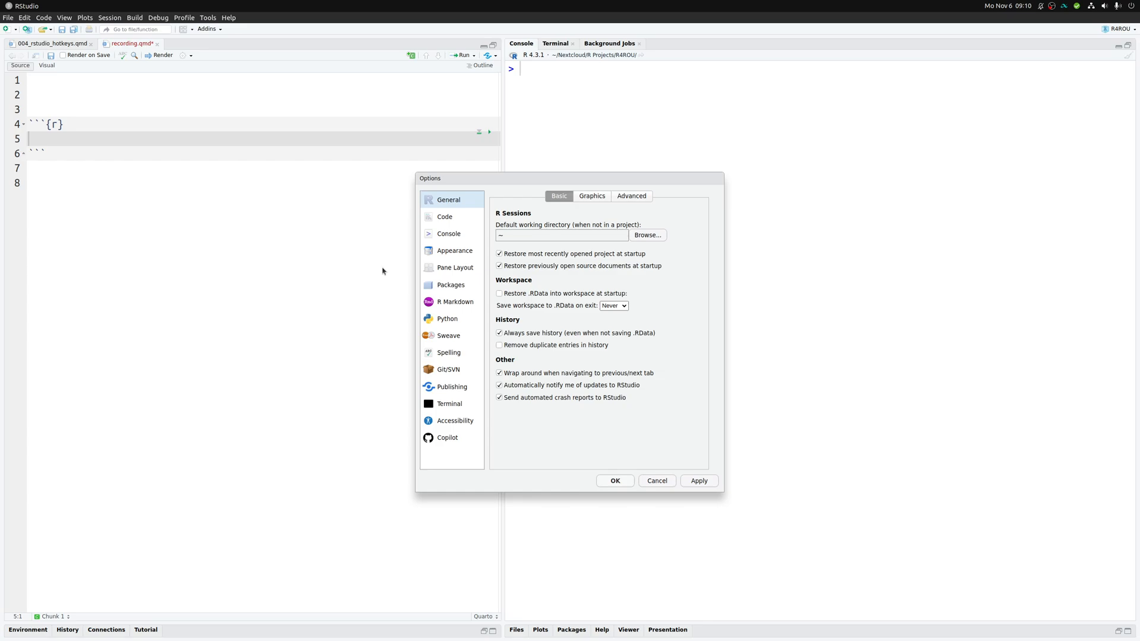
pyautogui.moveTo(357, 137)
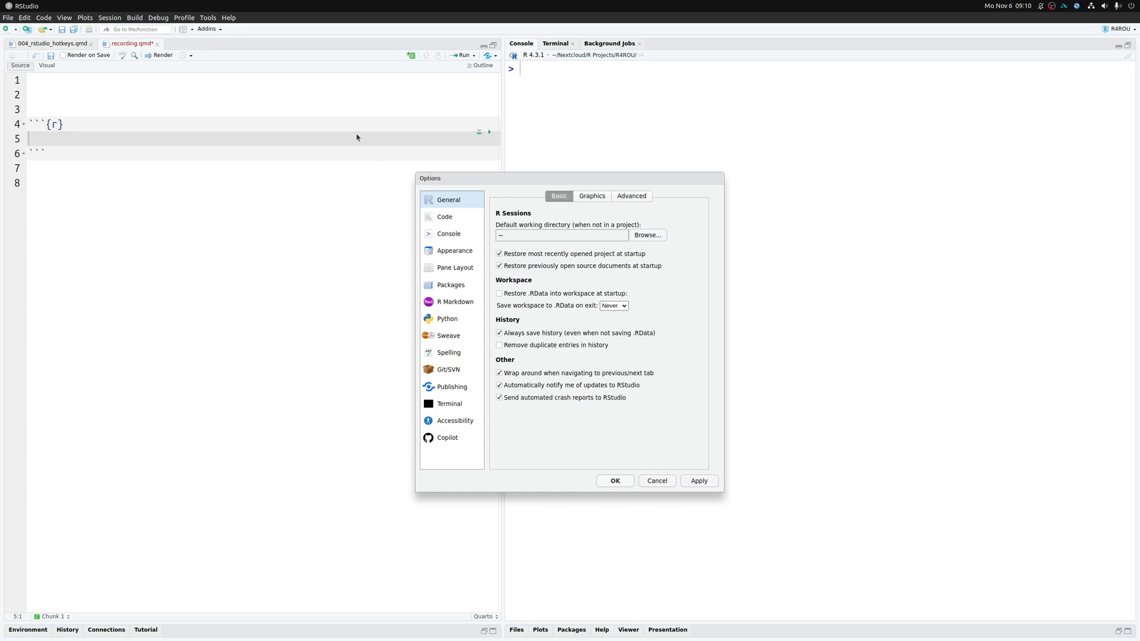
pyautogui.moveTo(373, 129)
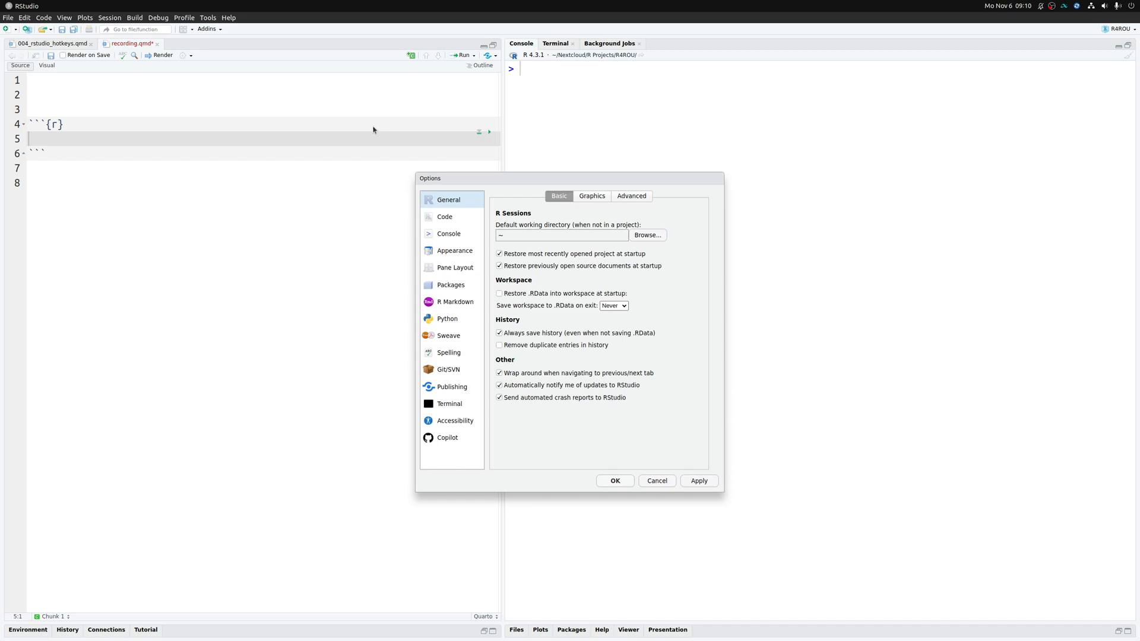
pyautogui.moveTo(63, 156)
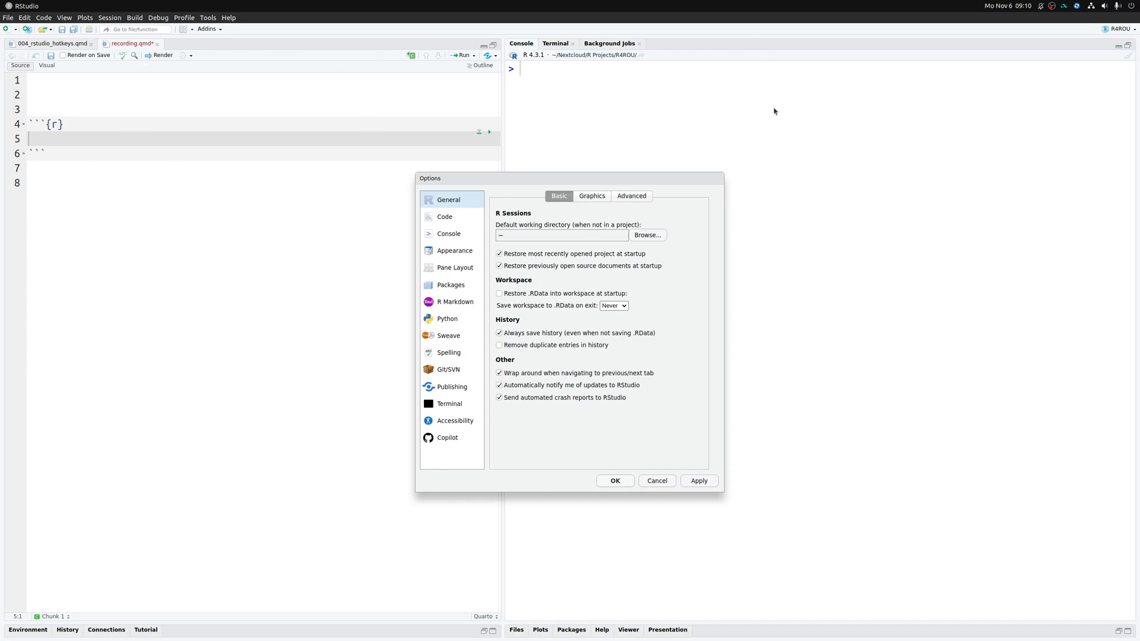
pyautogui.moveTo(892, 271)
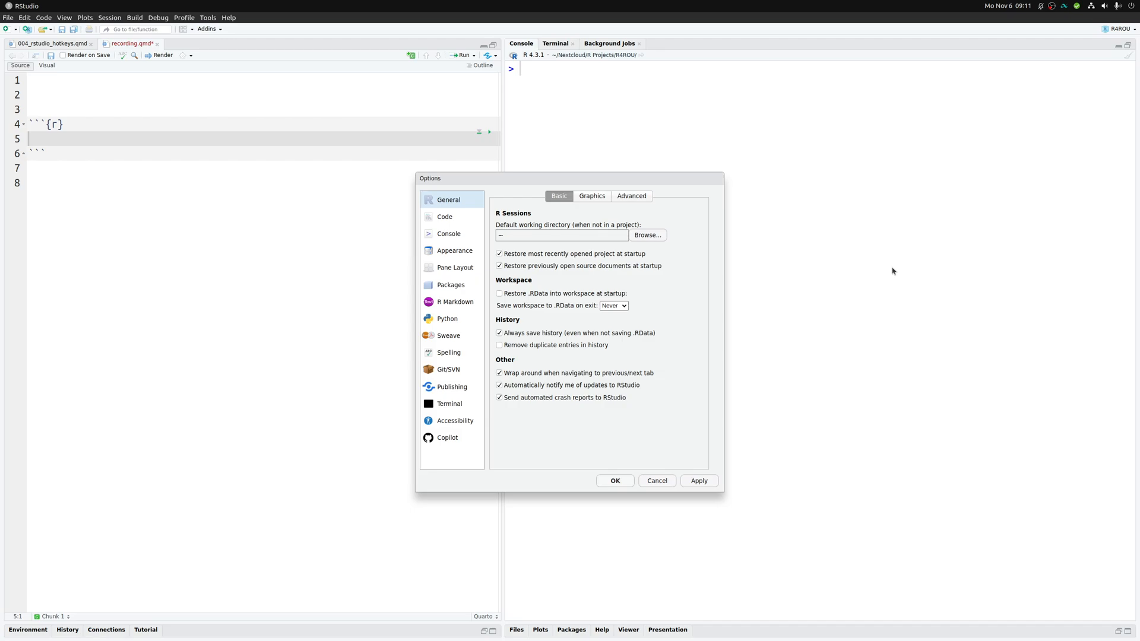
pyautogui.moveTo(453, 278)
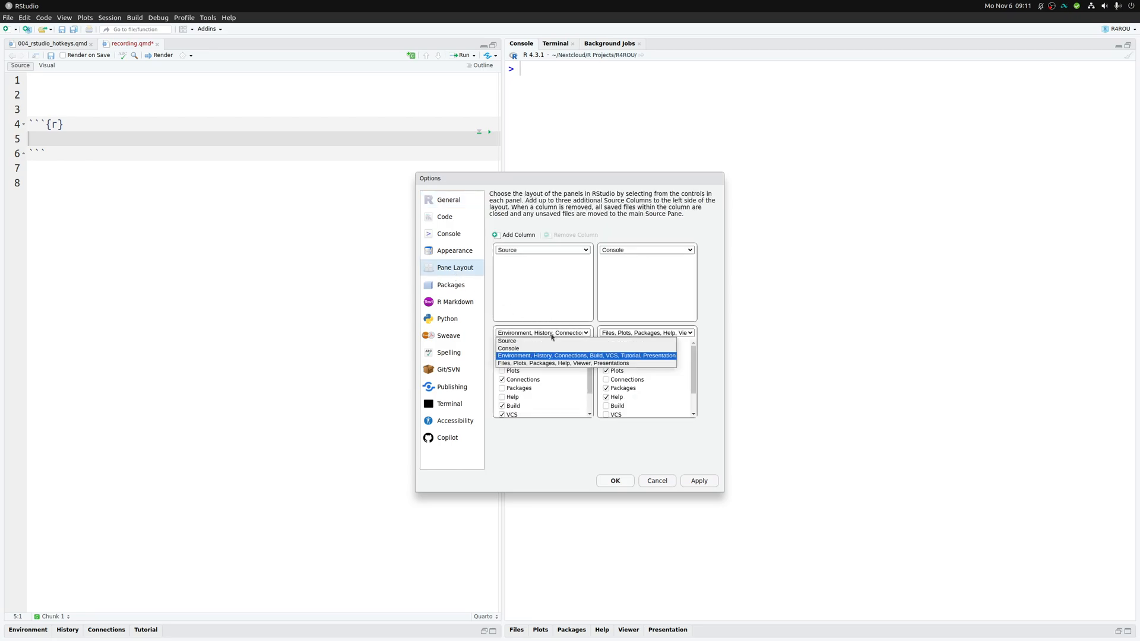
pyautogui.moveTo(508, 341)
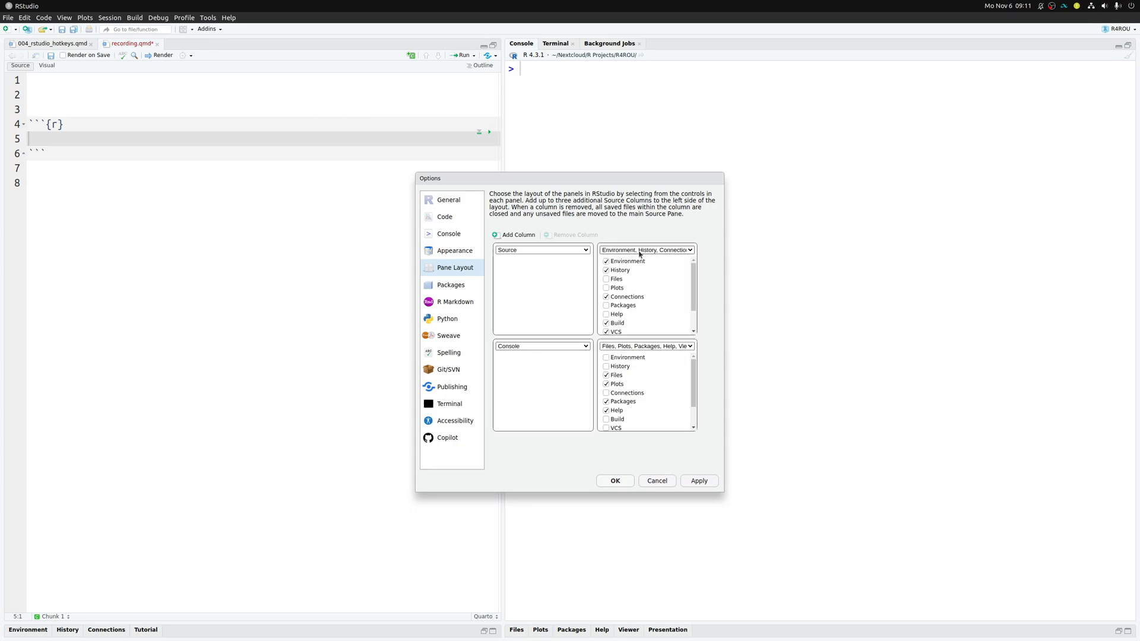
# Set the top-right pane to Console in the Pane Layout settings
pyautogui.click(646, 249)
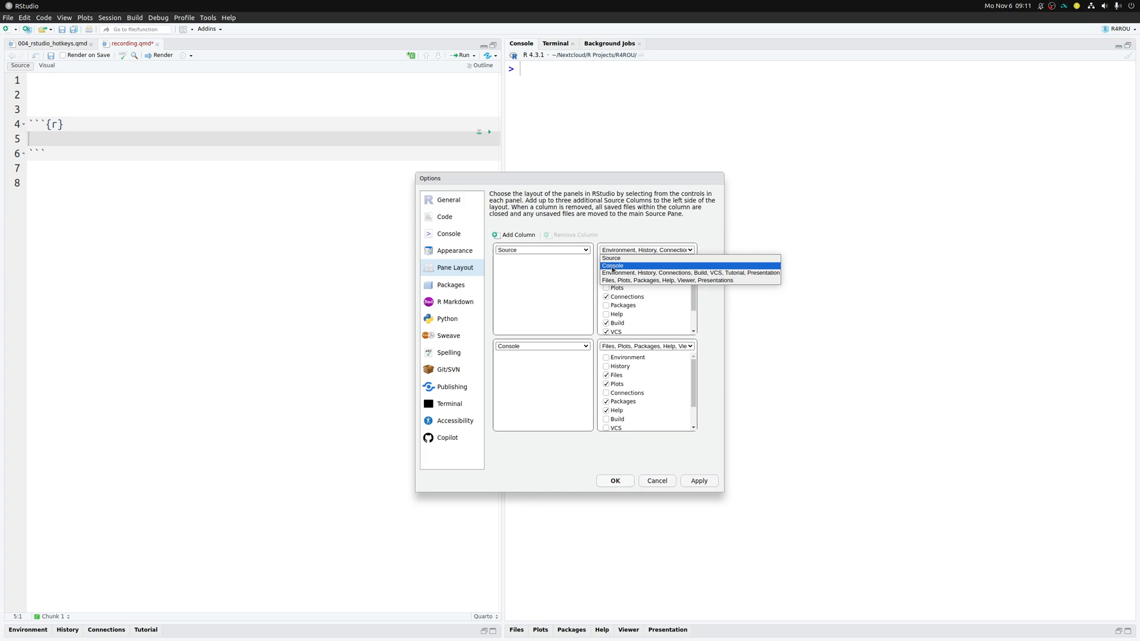
pyautogui.click(611, 266)
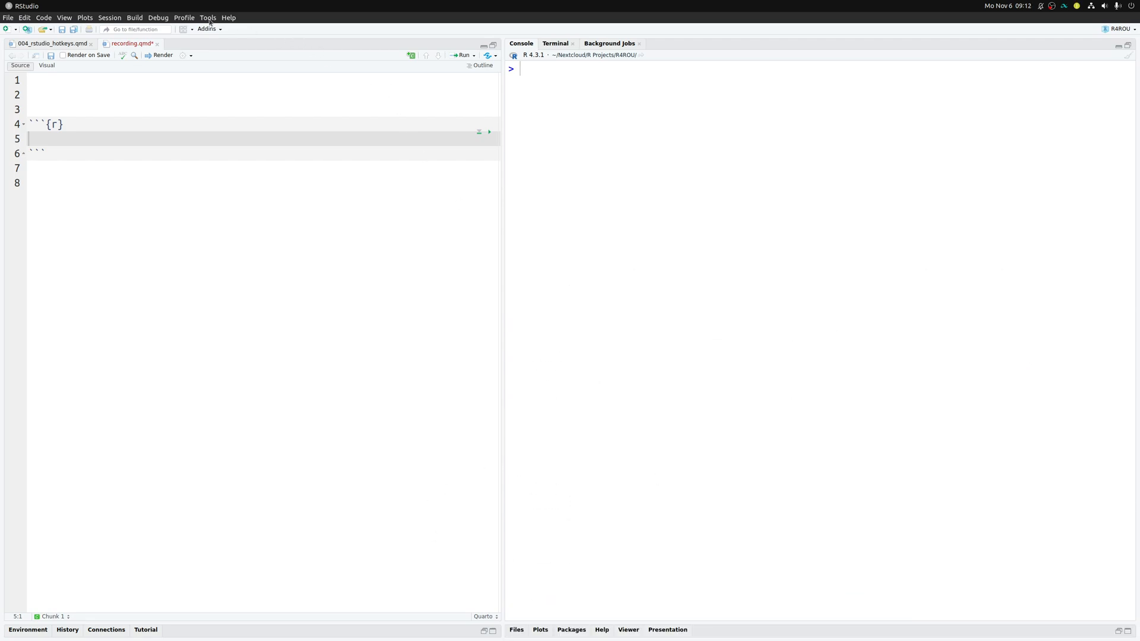
# Turn on rainbow parentheses under Global Options > Code > Display and confirm
pyautogui.click(208, 17)
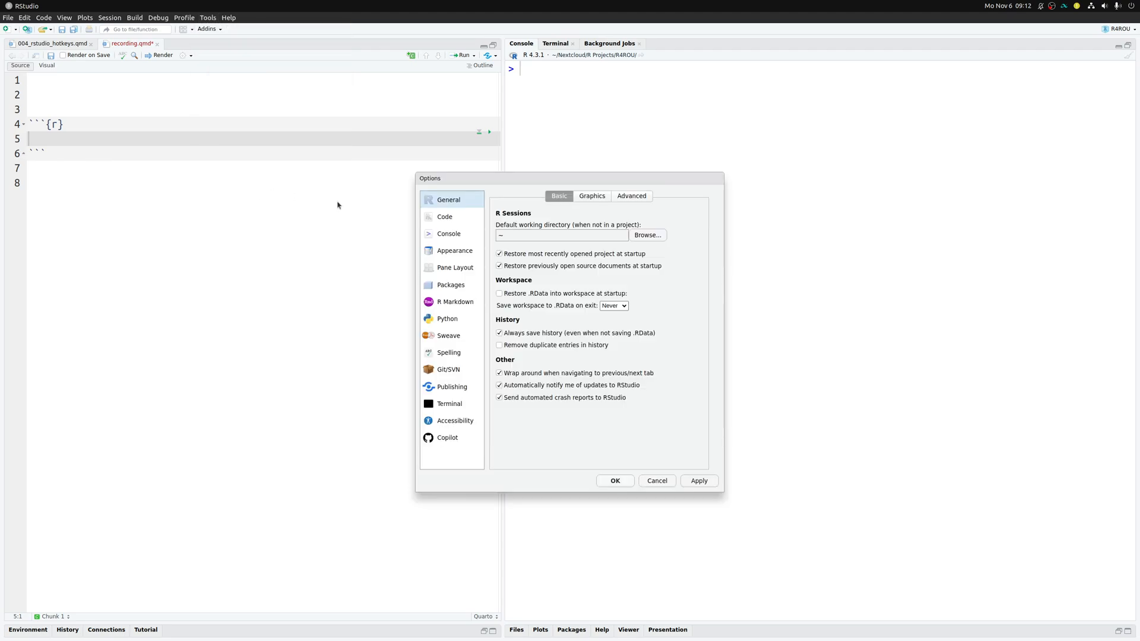
pyautogui.click(444, 217)
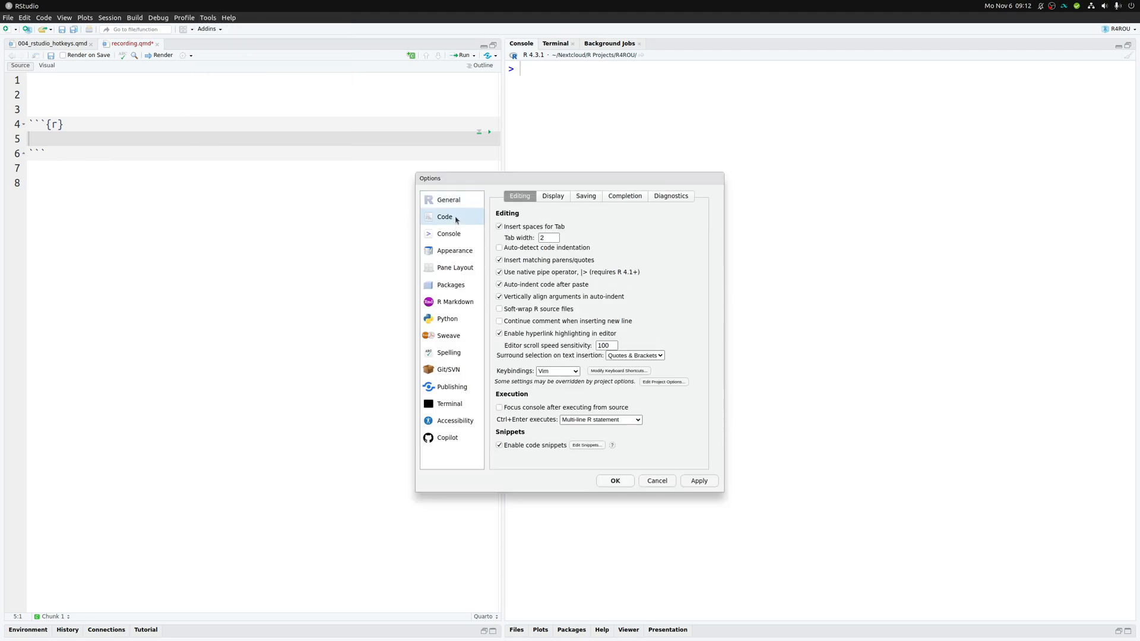
pyautogui.click(553, 195)
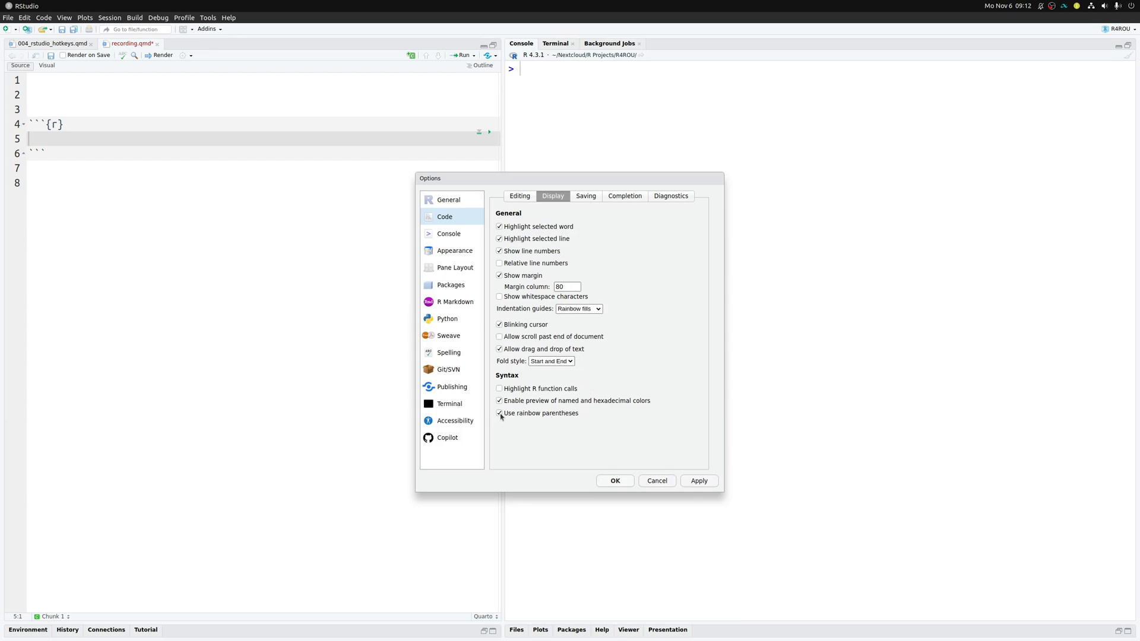
pyautogui.click(499, 413)
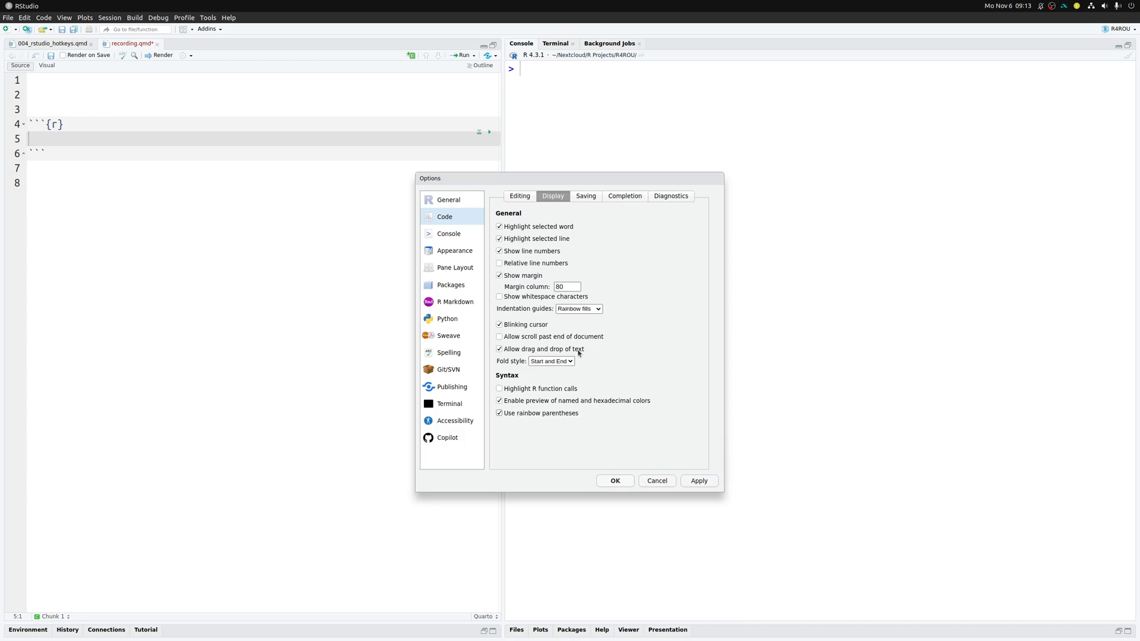
pyautogui.click(577, 308)
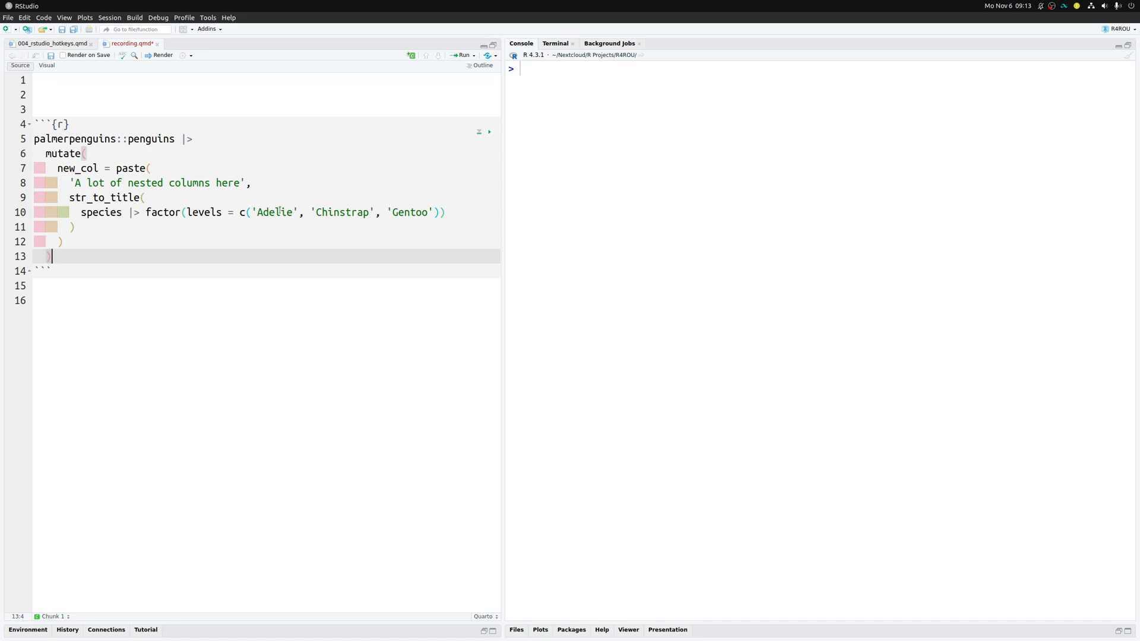
pyautogui.click(83, 153)
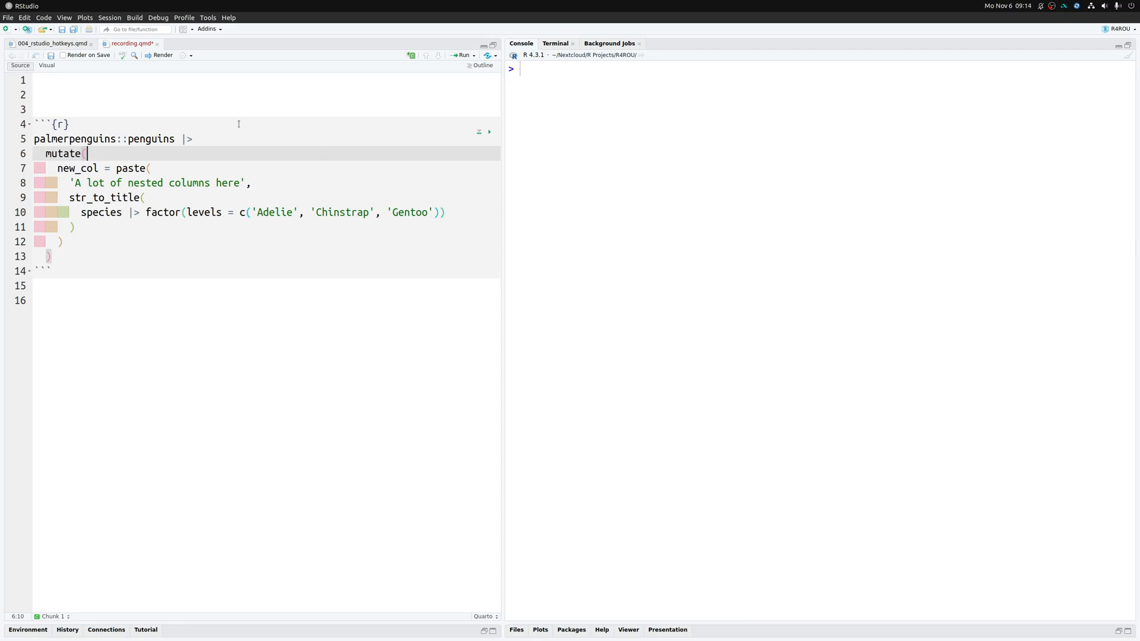
pyautogui.moveTo(182, 168)
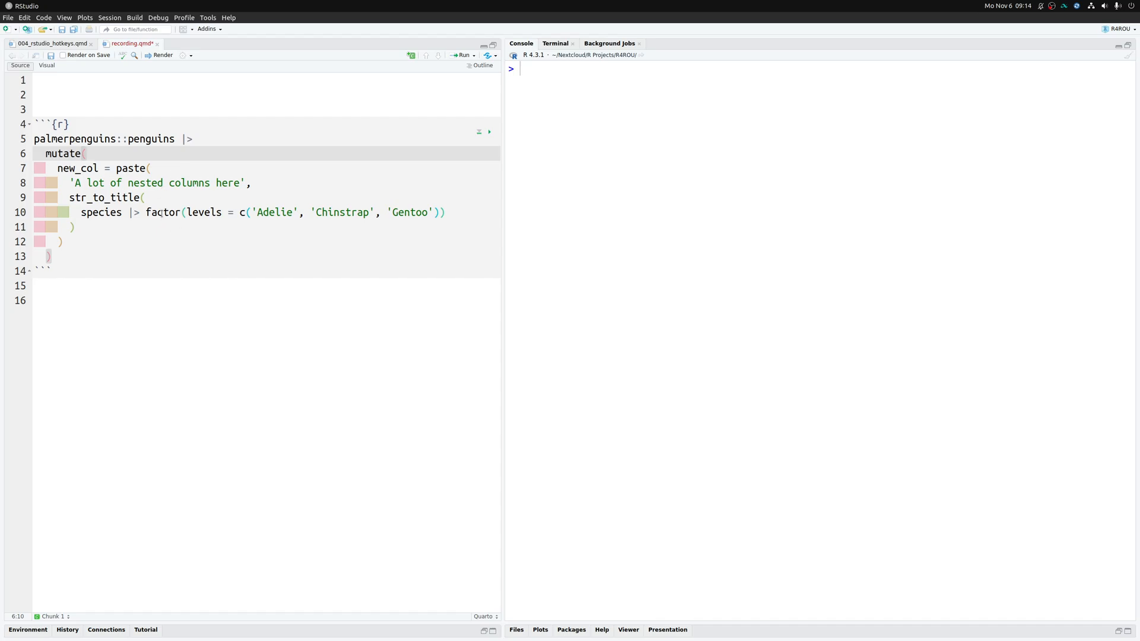
# Look up mutate help, follow the dplyr entry, then show the paste help page
pyautogui.press('F1')
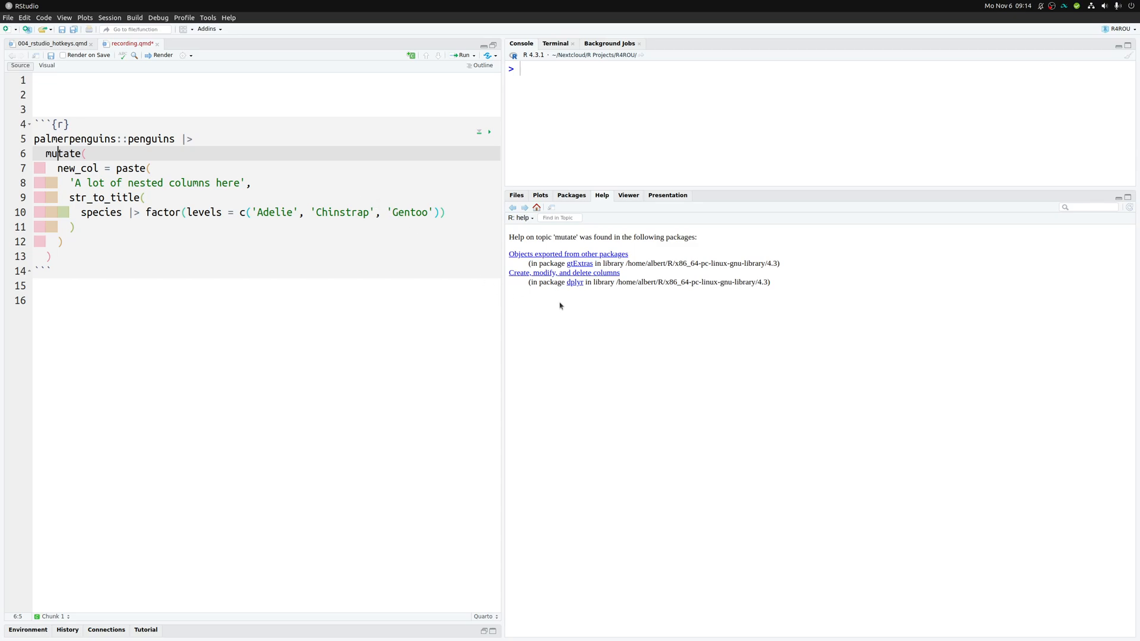
pyautogui.moveTo(563, 273)
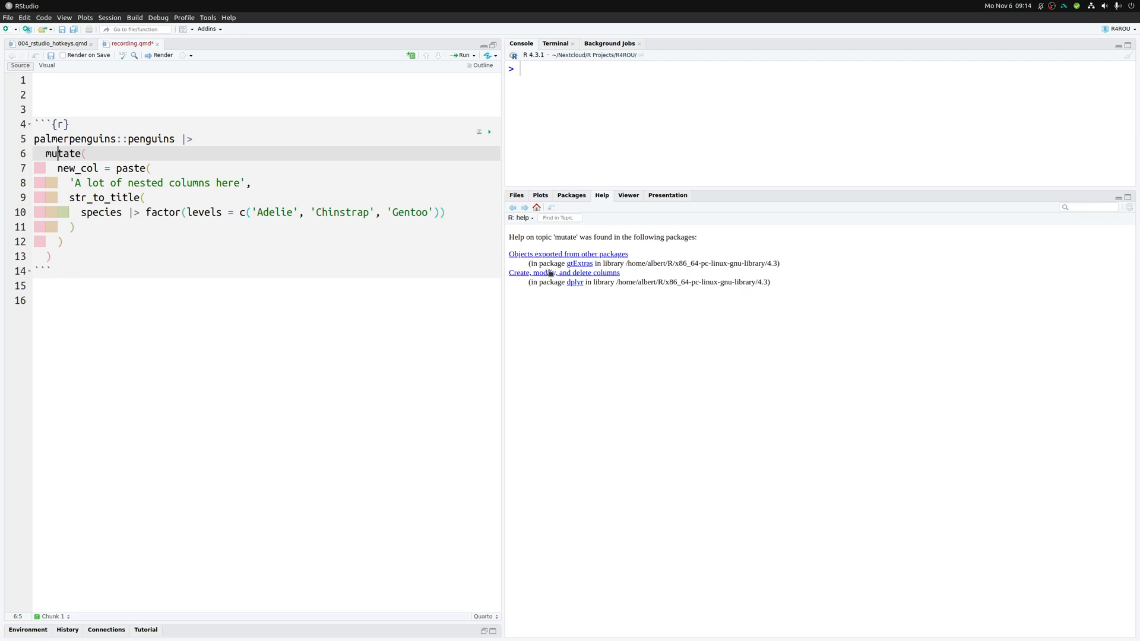
pyautogui.moveTo(574, 283)
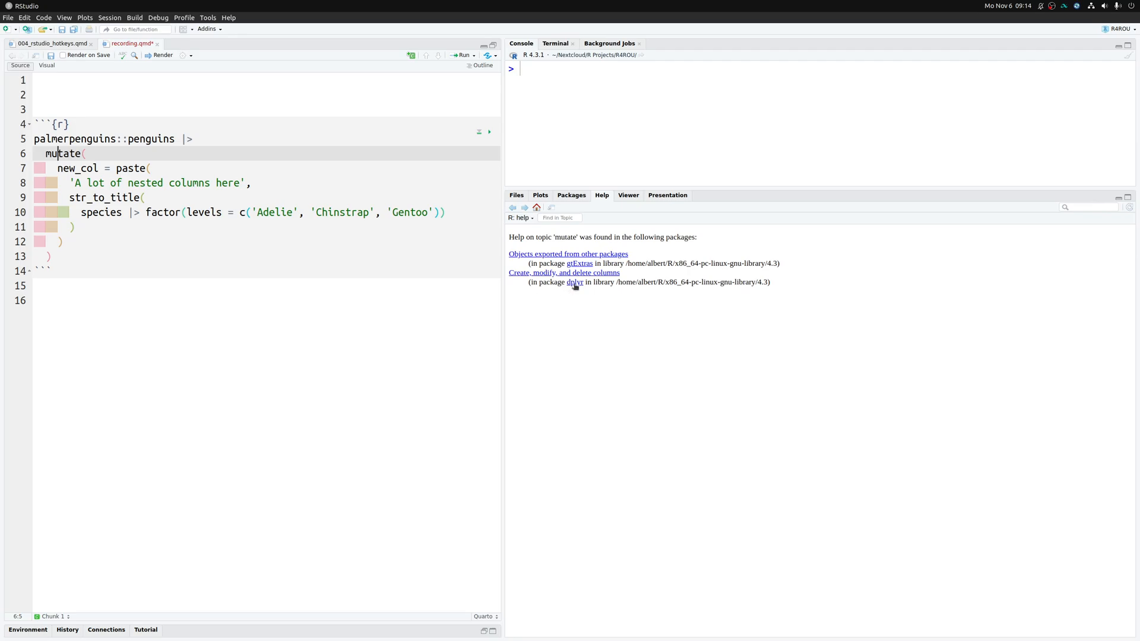
pyautogui.click(563, 272)
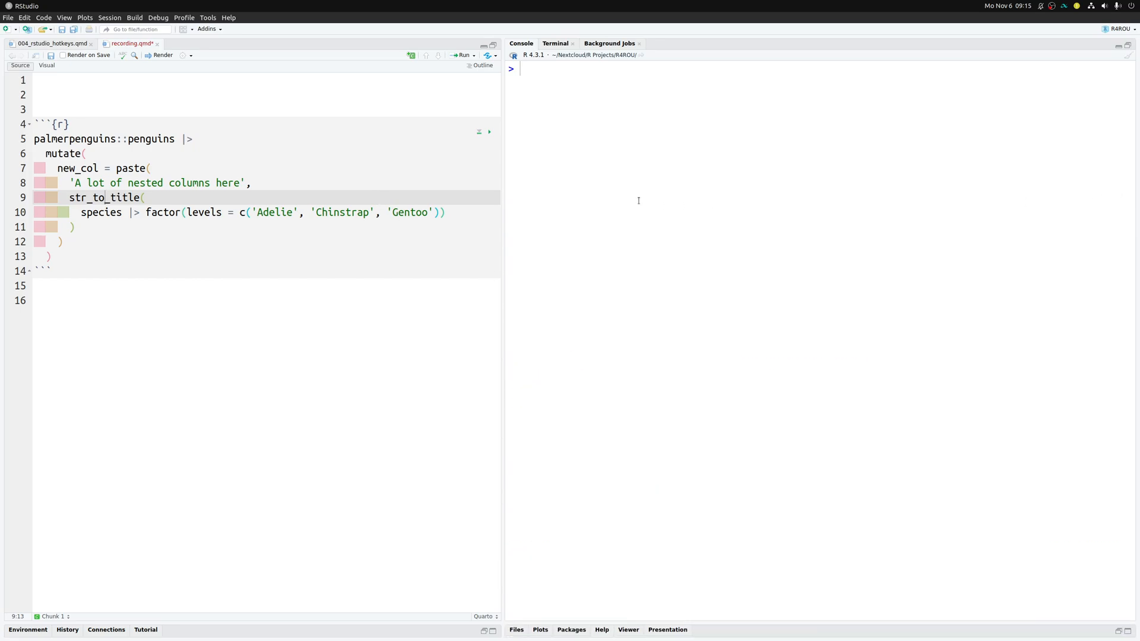
pyautogui.click(135, 168)
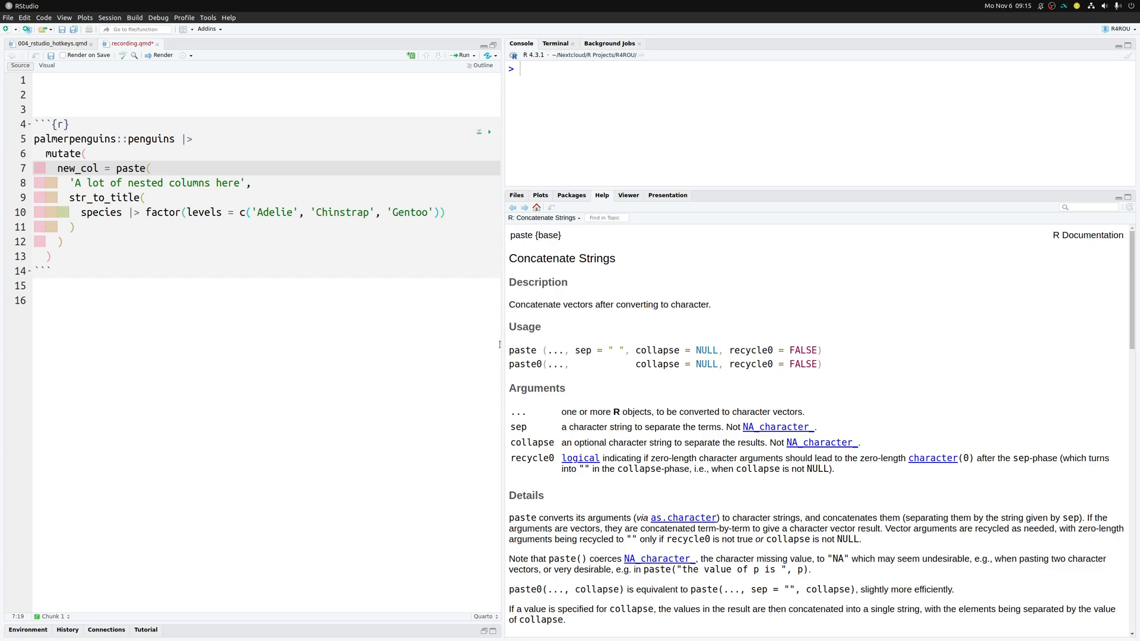
pyautogui.click(137, 168)
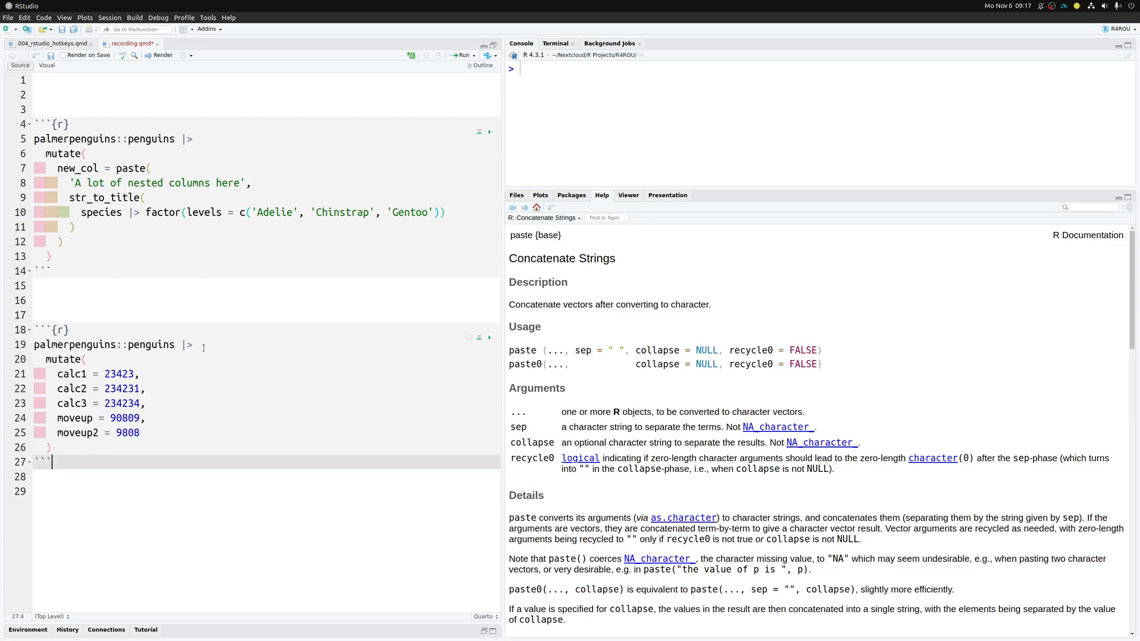
pyautogui.moveTo(158, 405)
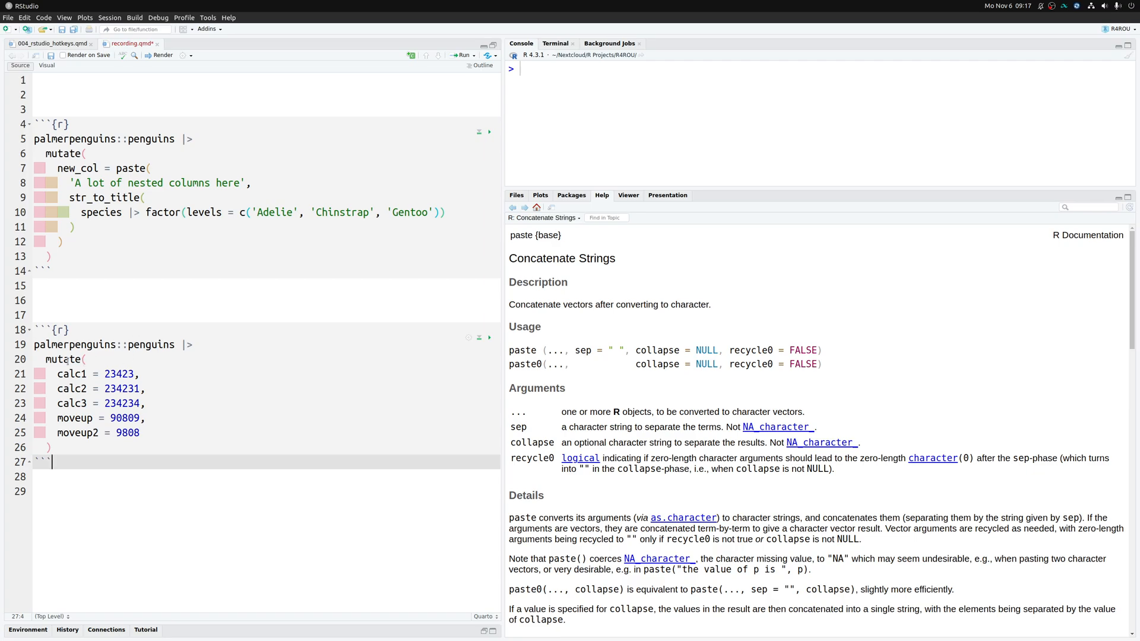
# Move the moveup and moveup2 lines above calc1–calc3 in the second mutate
pyautogui.click(64, 359)
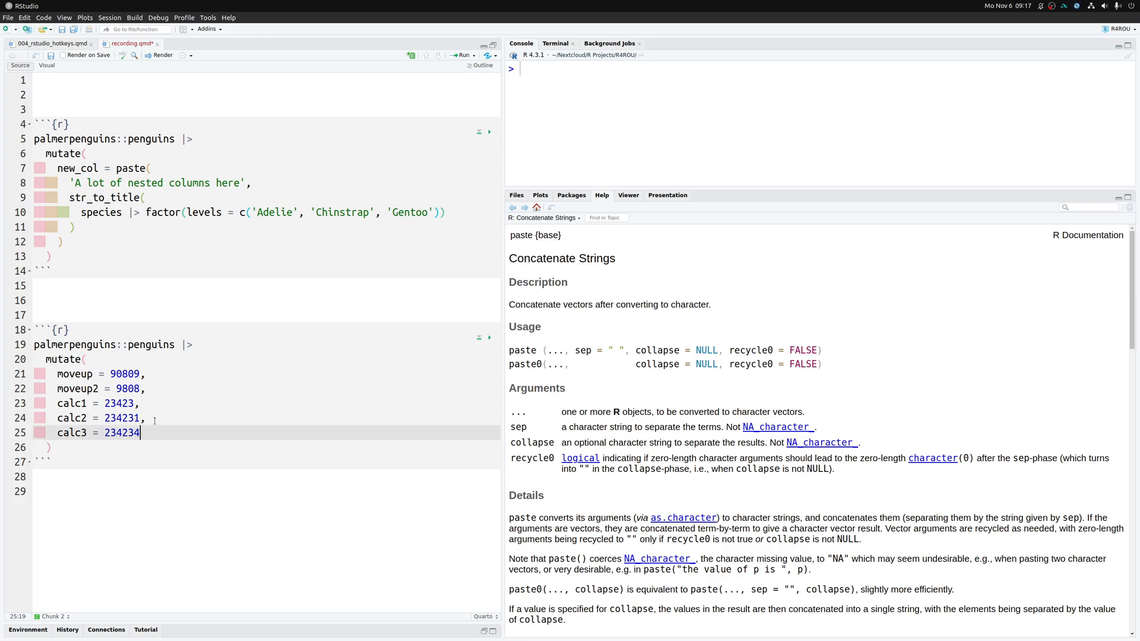
pyautogui.click(140, 433)
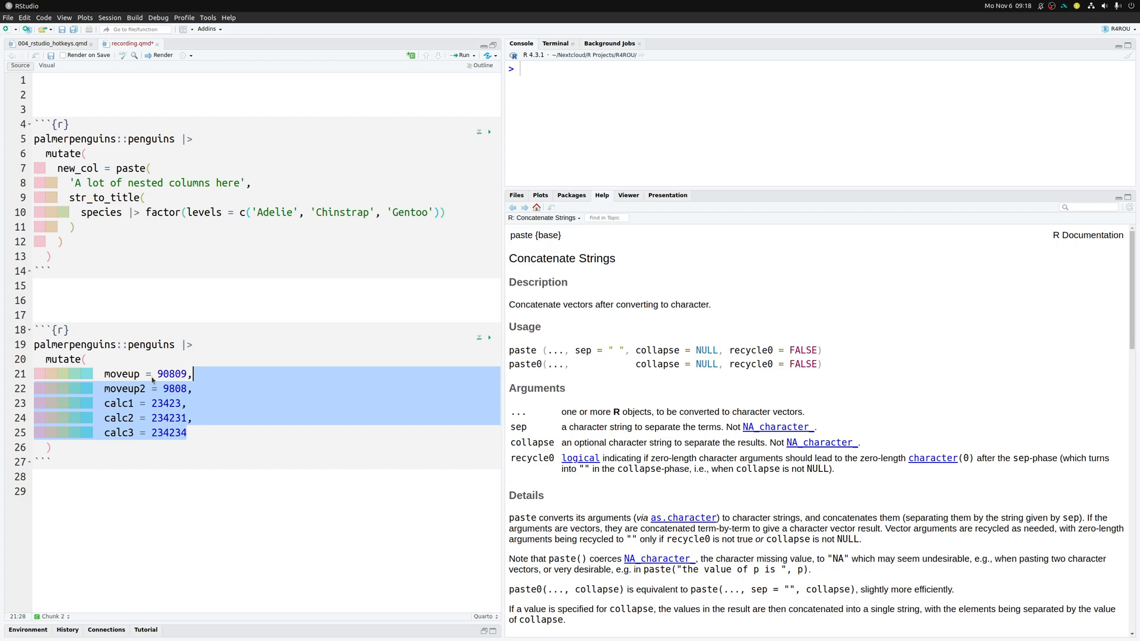
pyautogui.moveTo(272, 396)
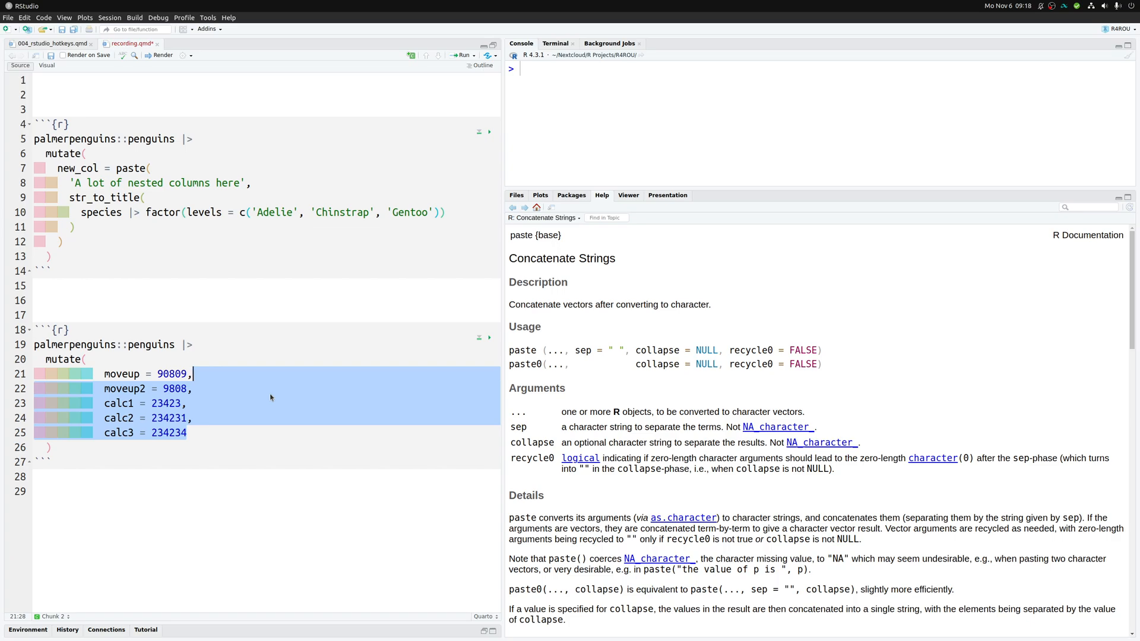
# Indent lines 21–25 of the second mutate call with Tab
pyautogui.click(88, 359)
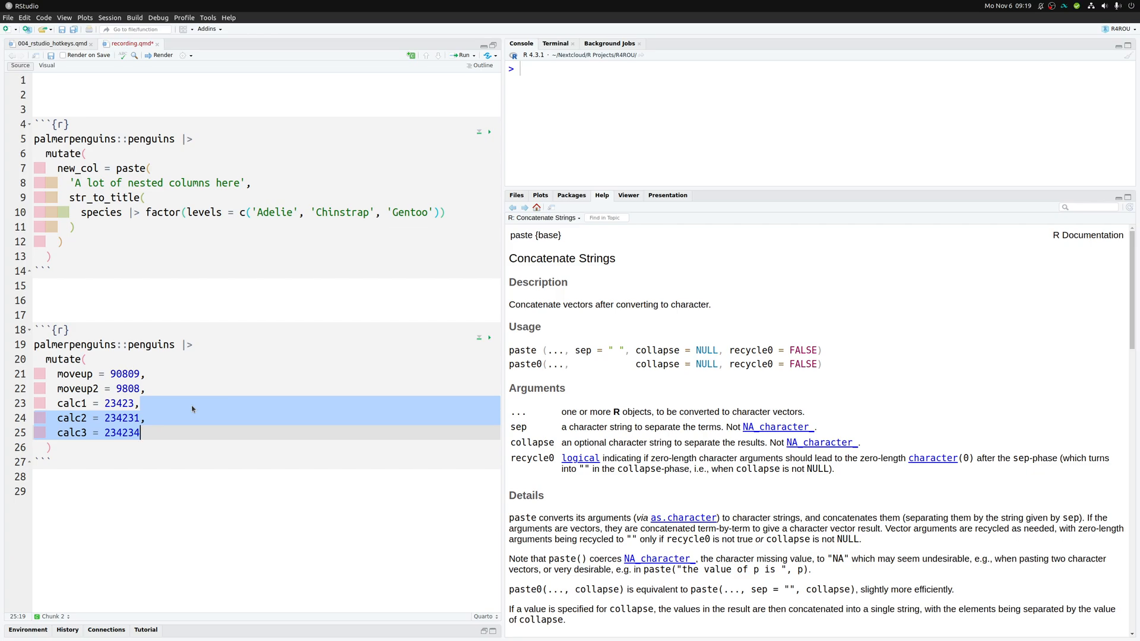
pyautogui.press('Delete')
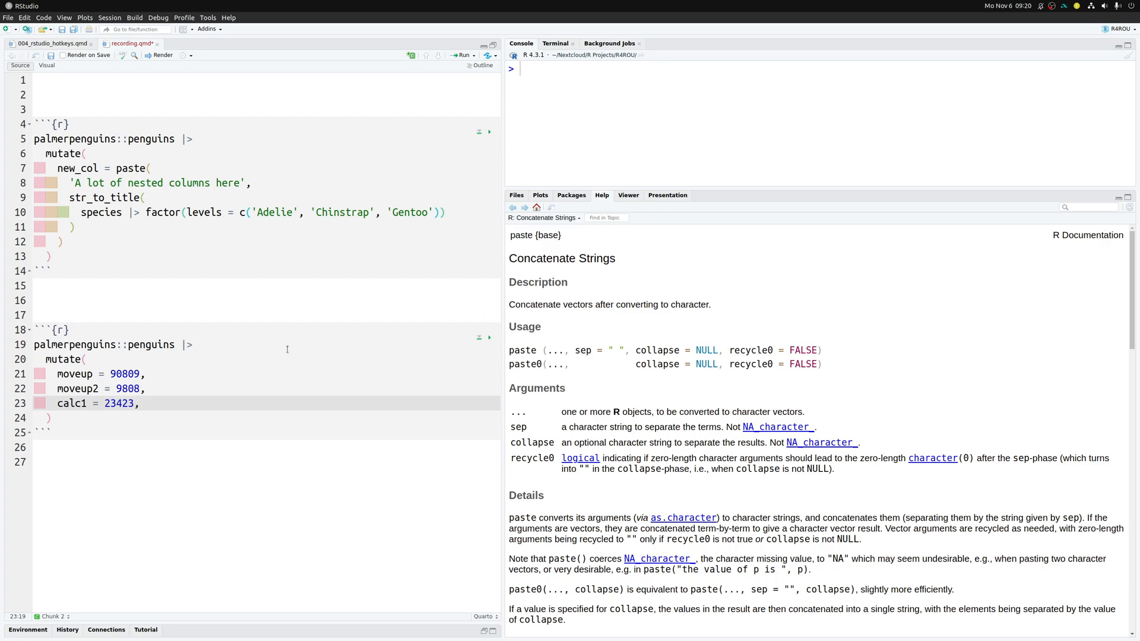
pyautogui.click(139, 403)
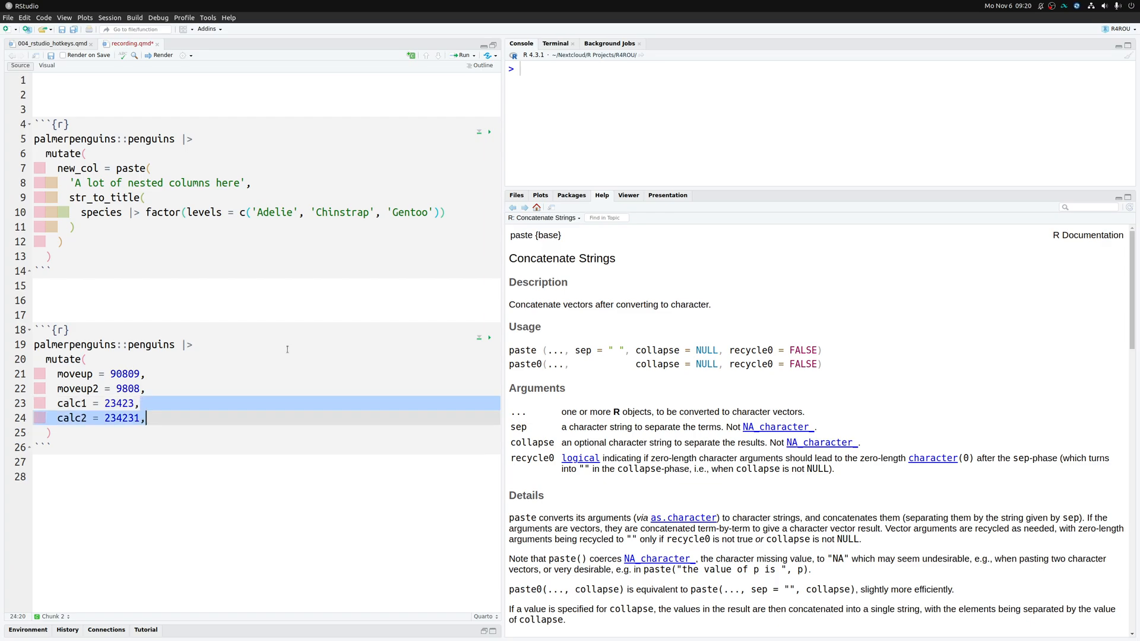
pyautogui.write('calc3 = 234234')
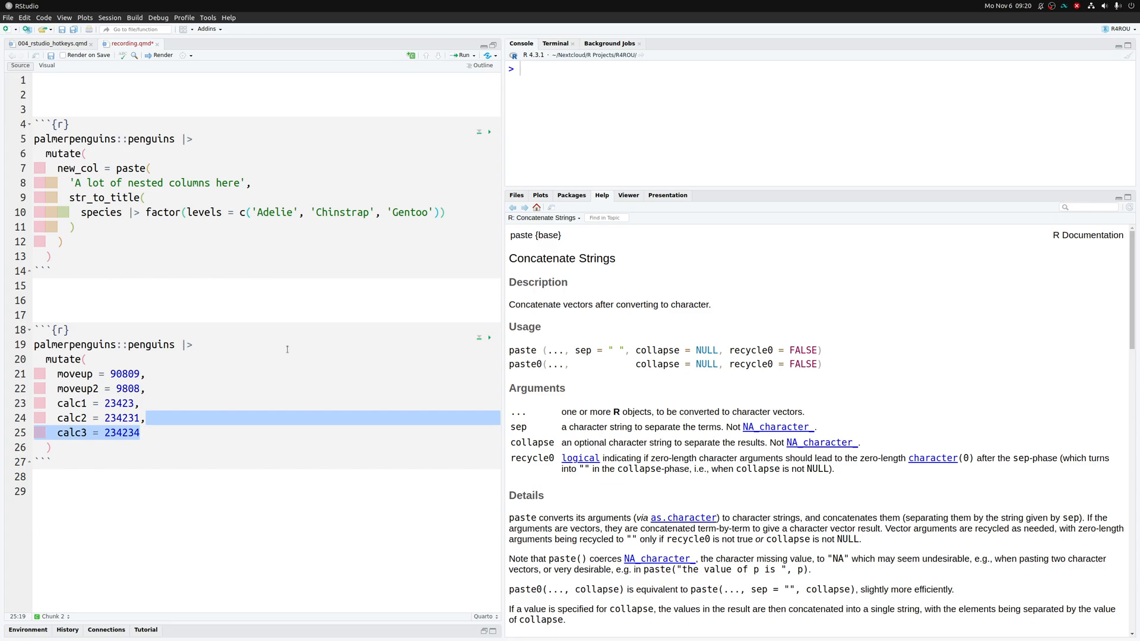
pyautogui.click(139, 433)
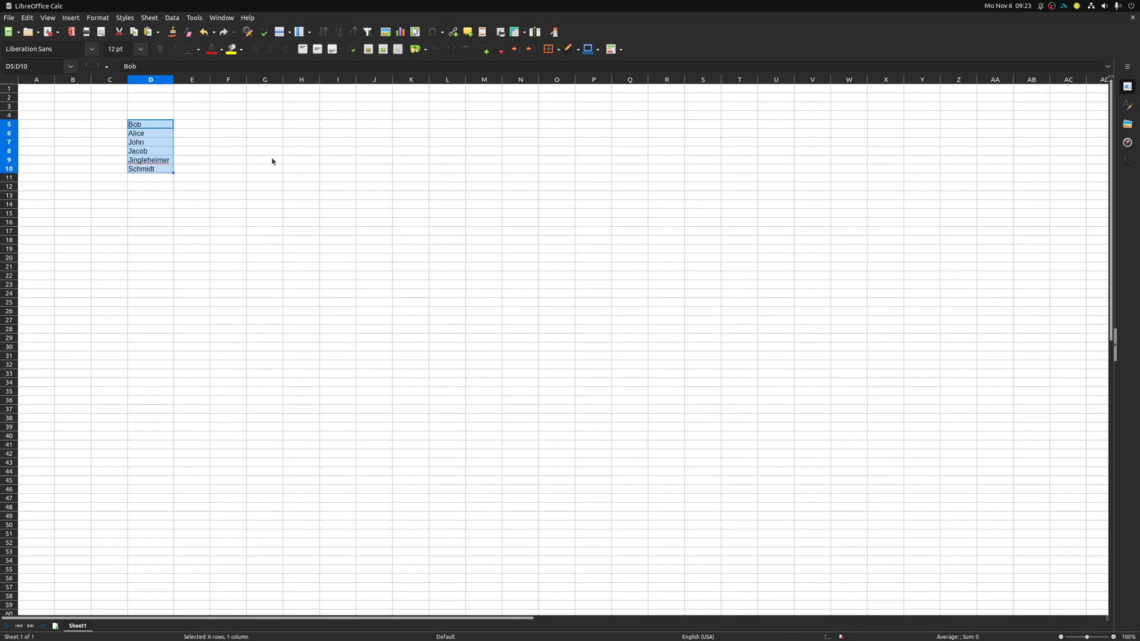
# Copy the names Bob through Schmidt from D5:D10
pyautogui.press('ctrl+c')
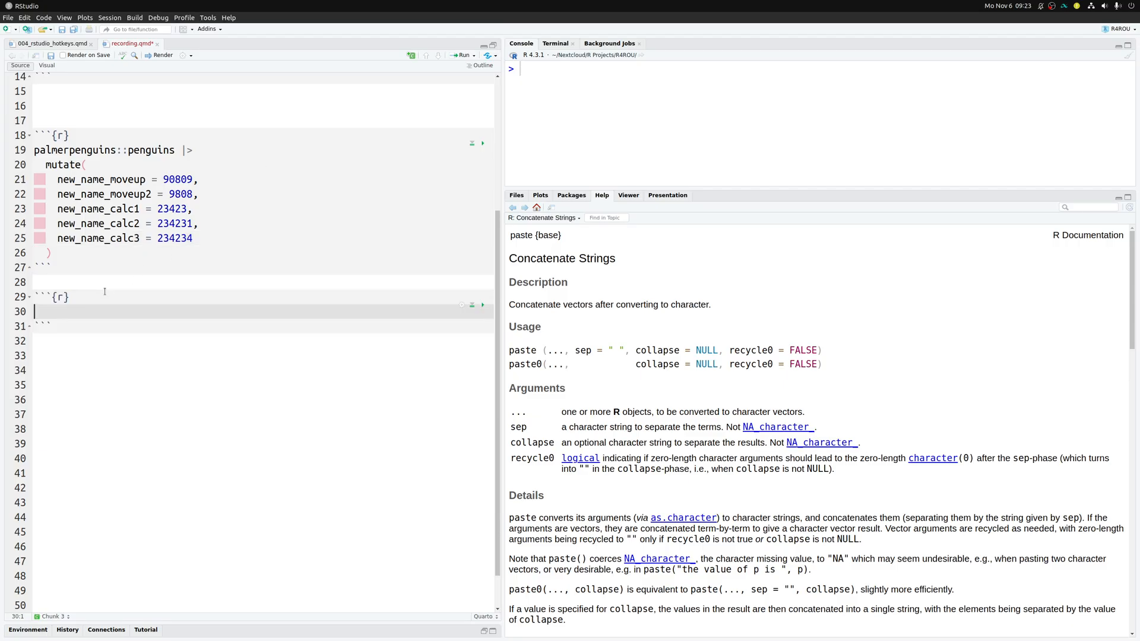
# Paste the six names, quote them, wrap in c(), run and select the output
pyautogui.write('Bob')
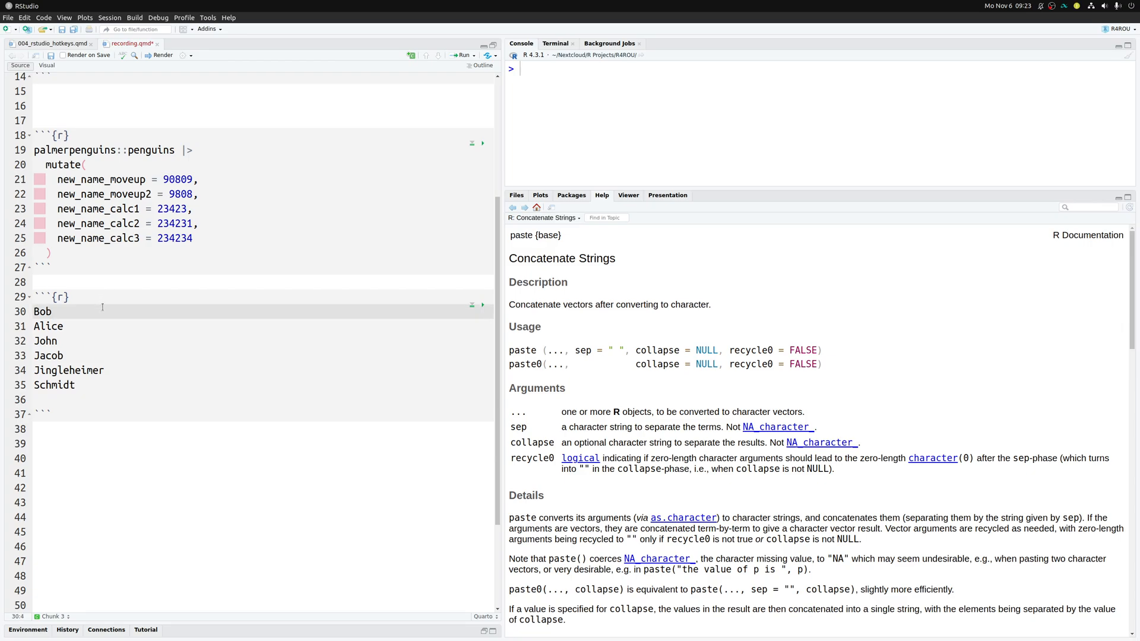
pyautogui.write('"')
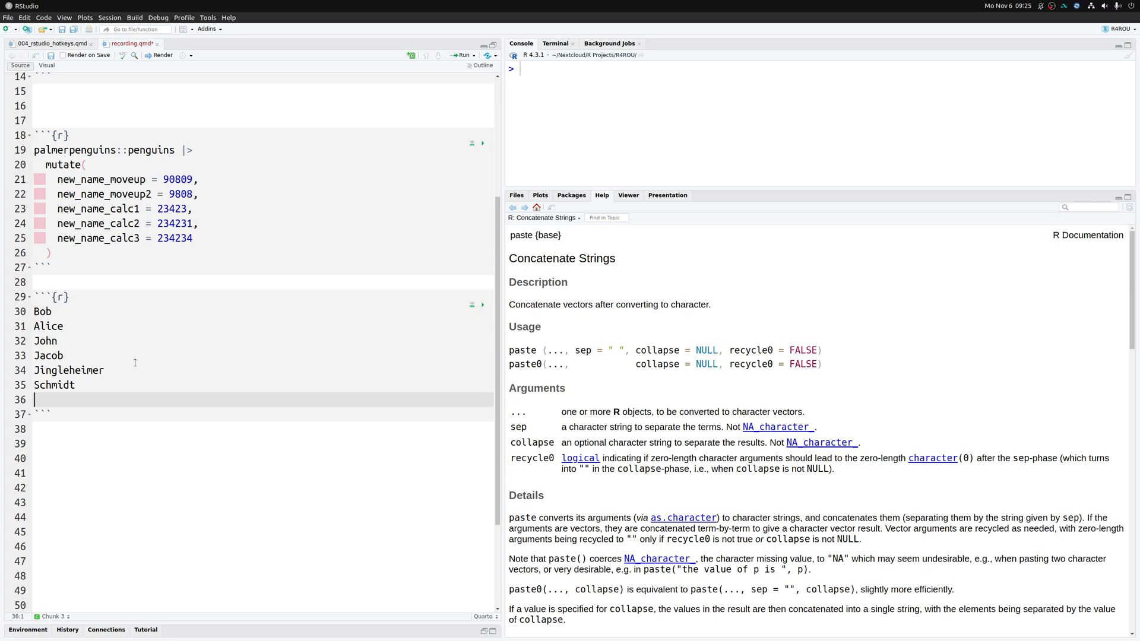
pyautogui.moveTo(102, 405)
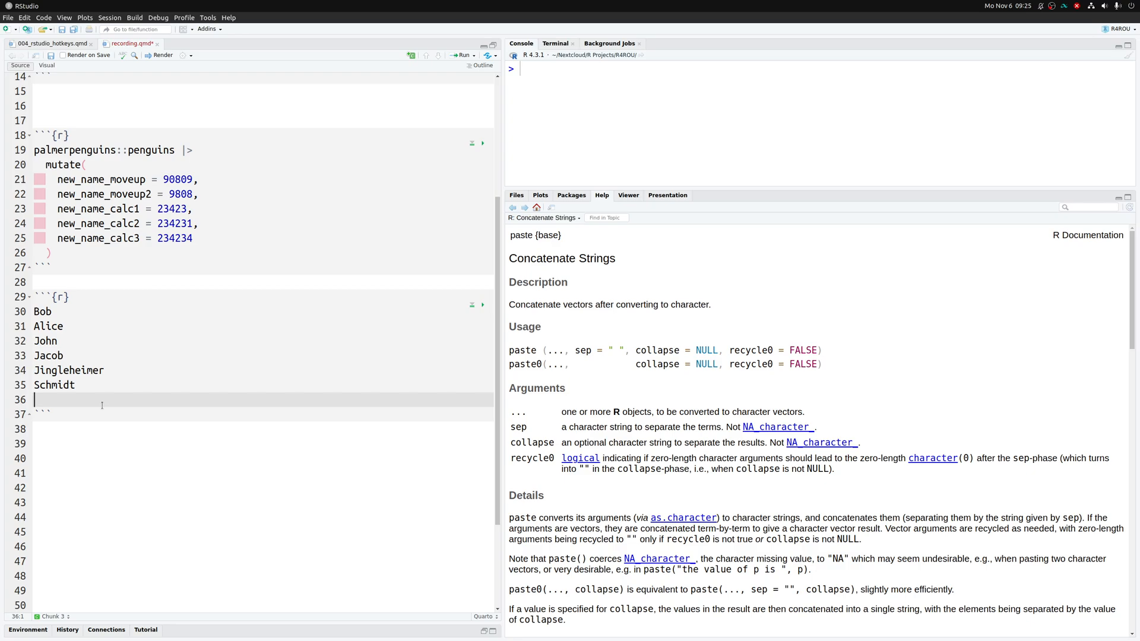
pyautogui.moveTo(176, 311)
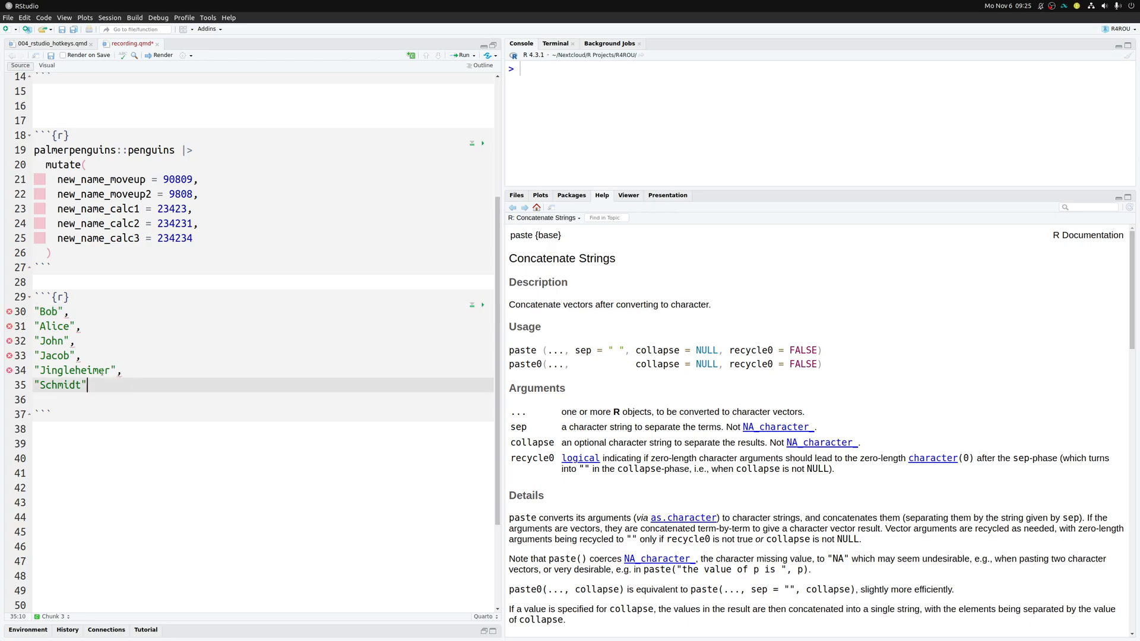
pyautogui.write('c(')
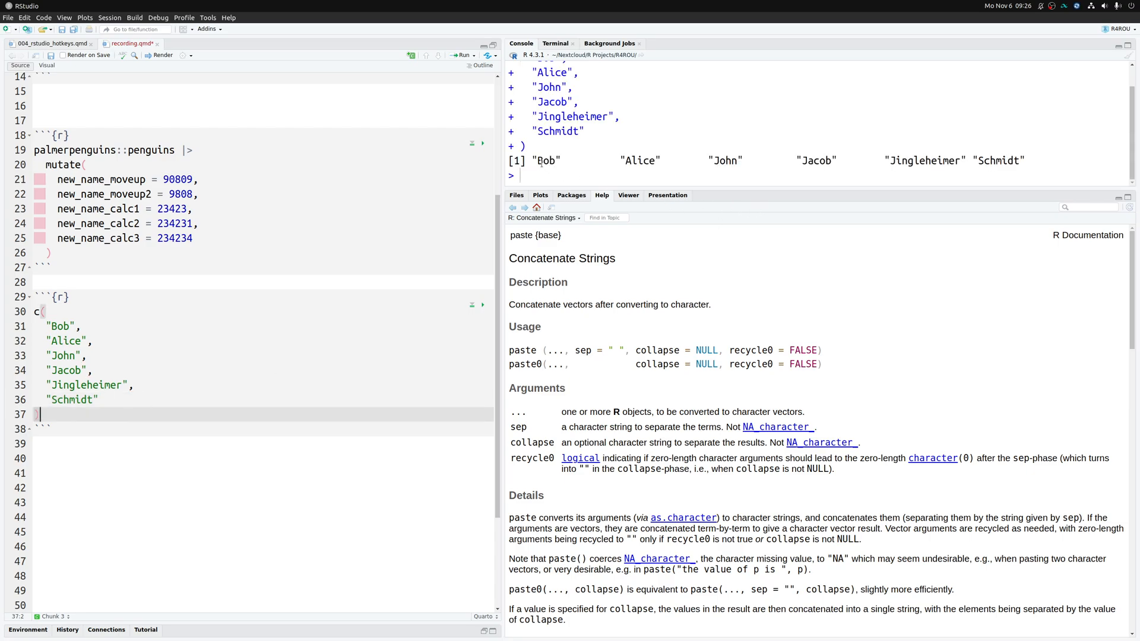
pyautogui.moveTo(535, 160); pyautogui.dragTo(1025, 159)
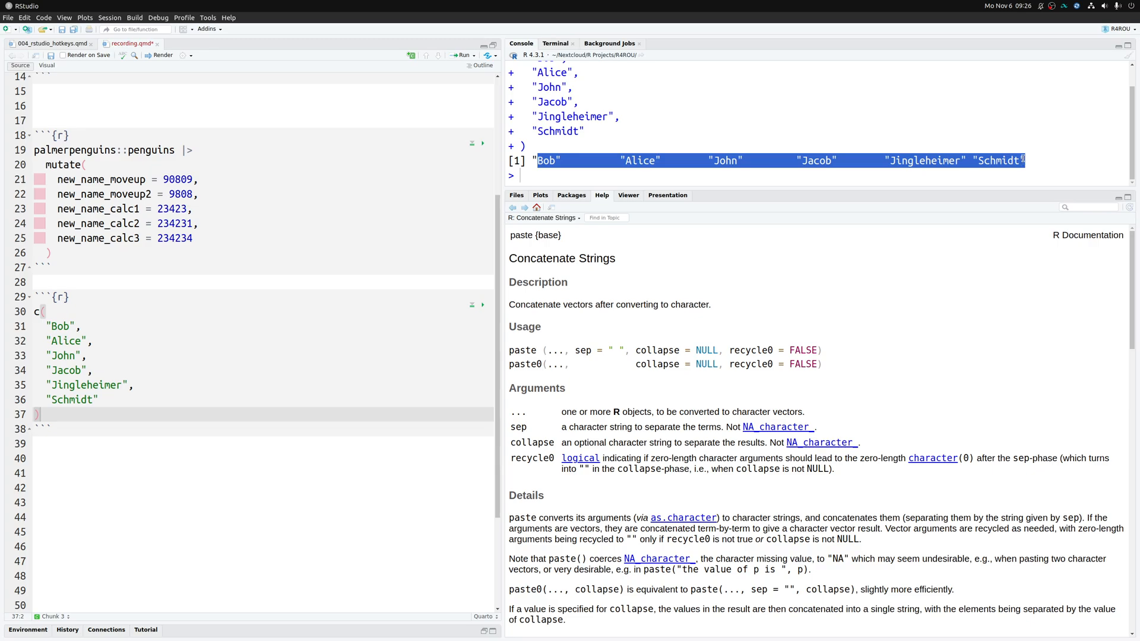